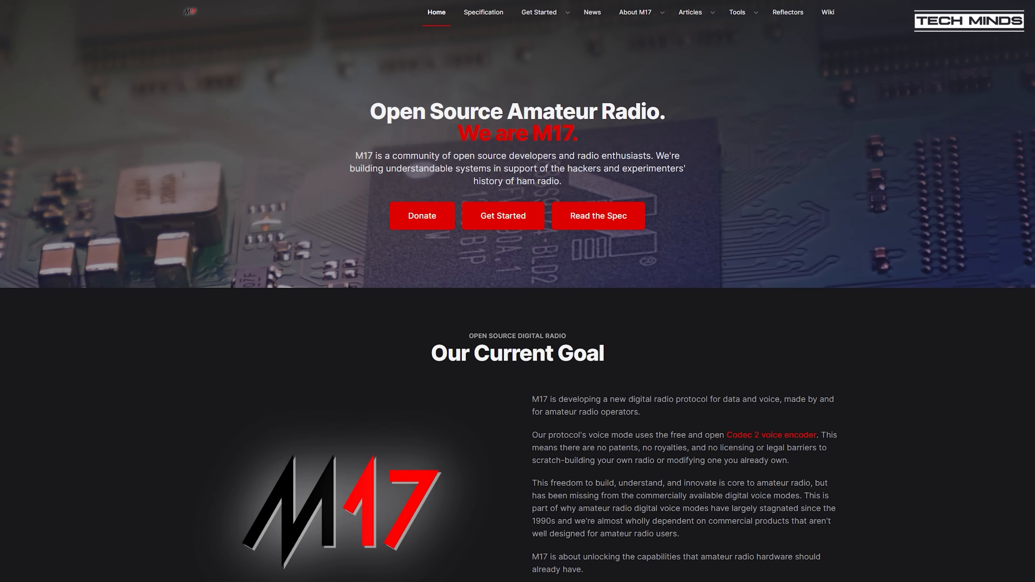
# Scroll down the Rowetel Codec 2 page through its introduction toward the speech sample tables.
pyautogui.scroll(-3)
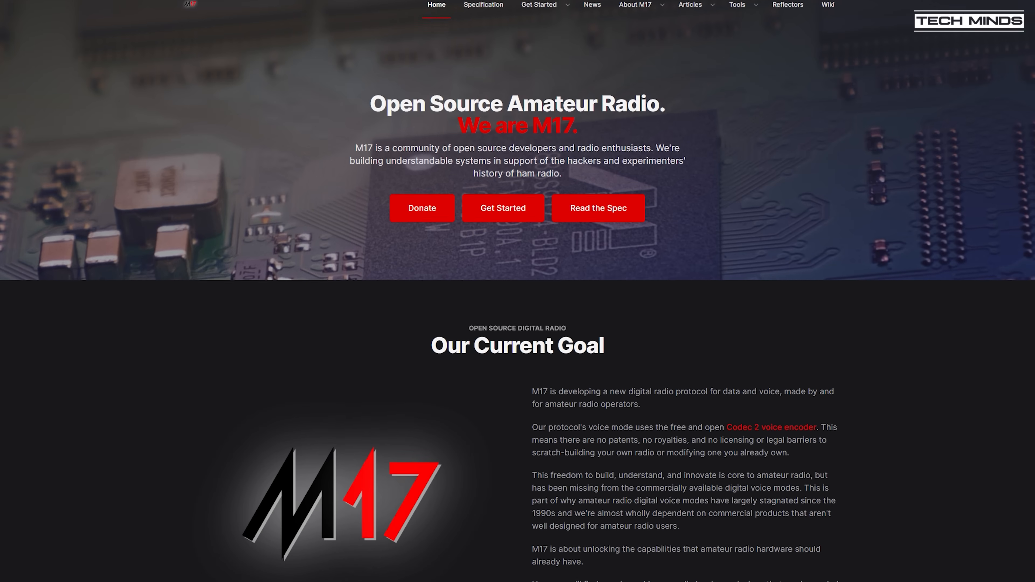
pyautogui.scroll(-3)
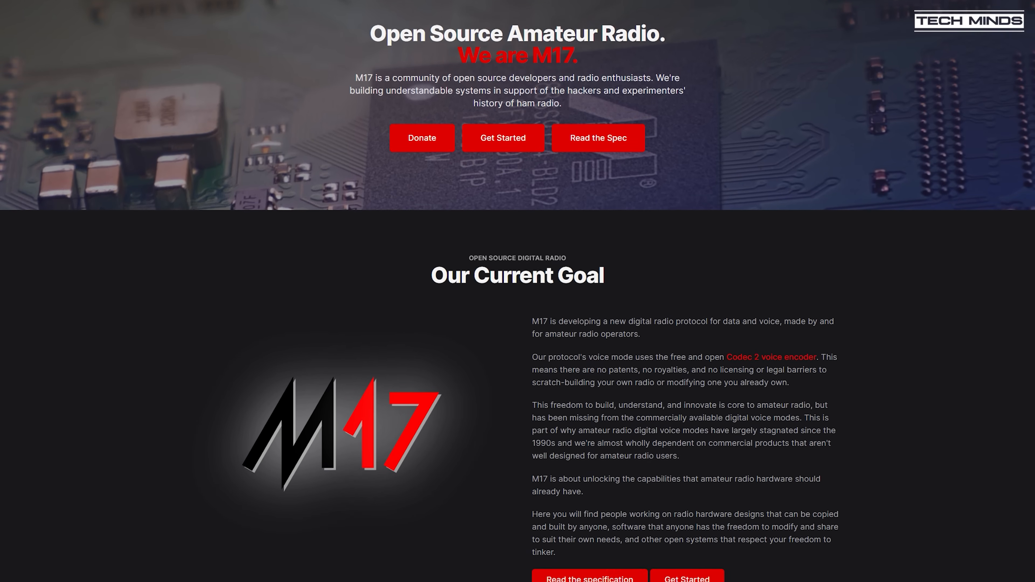
pyautogui.scroll(-3)
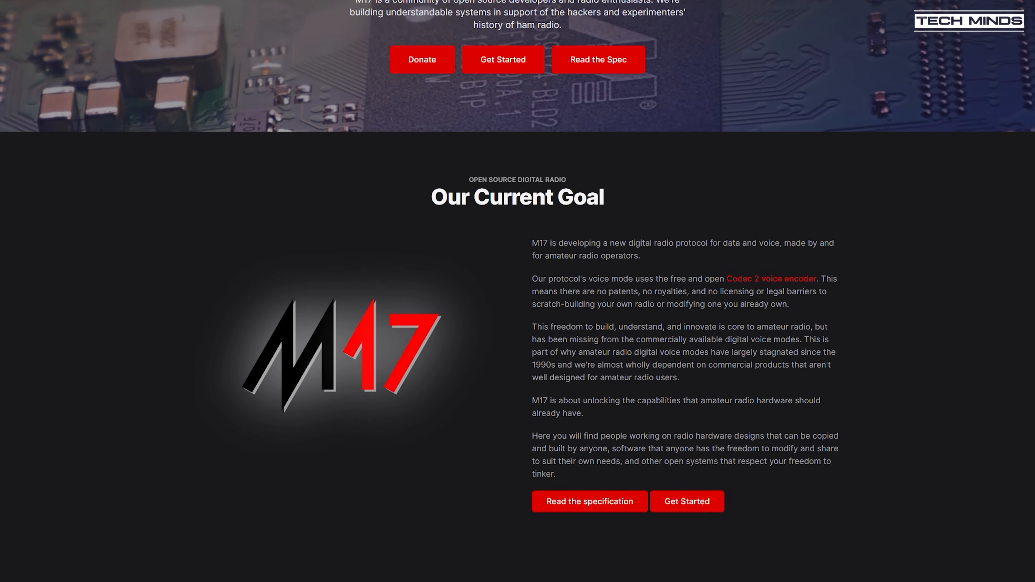
pyautogui.scroll(-3)
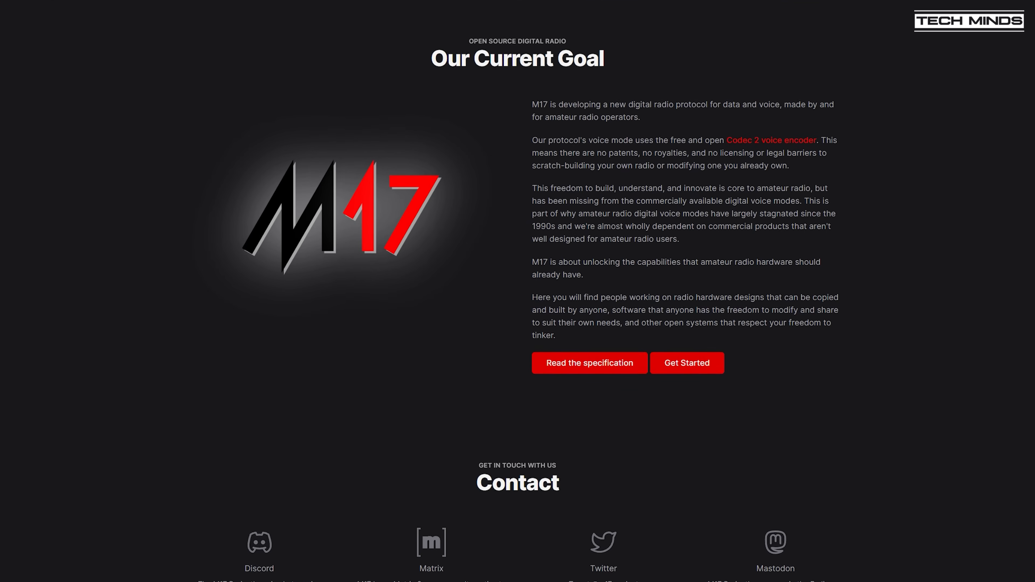
pyautogui.scroll(-3)
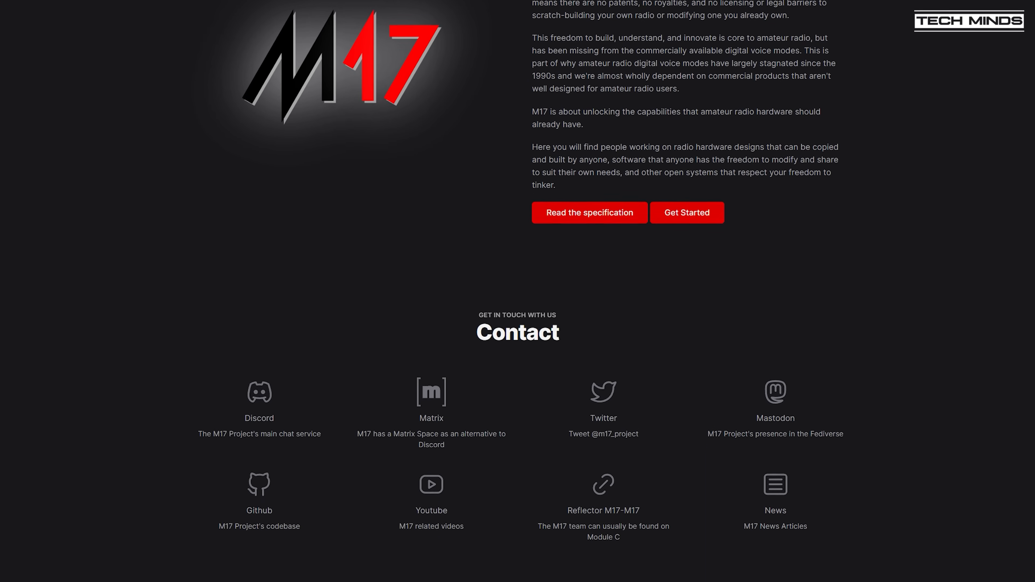
pyautogui.scroll(-3)
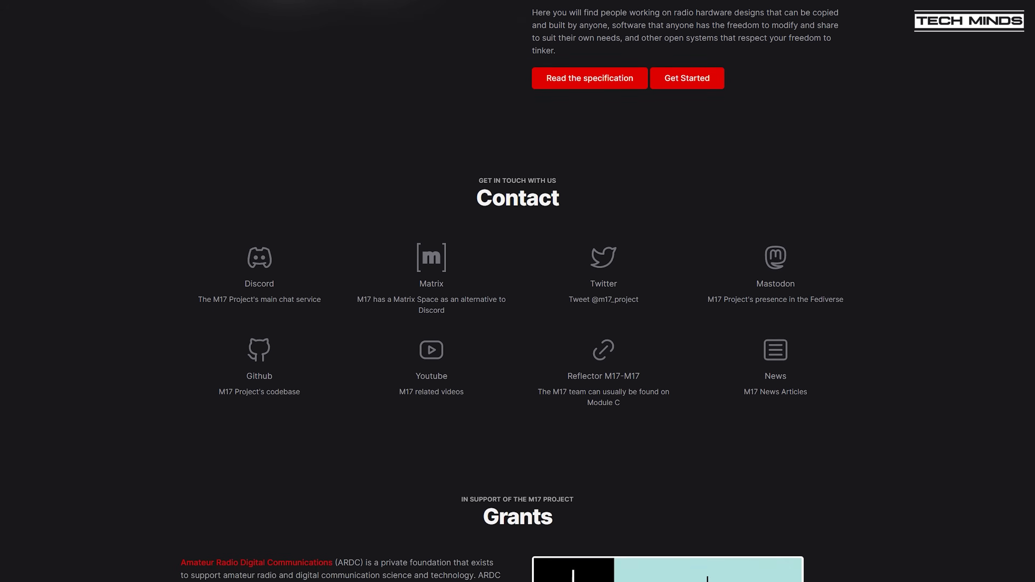
pyautogui.scroll(-3)
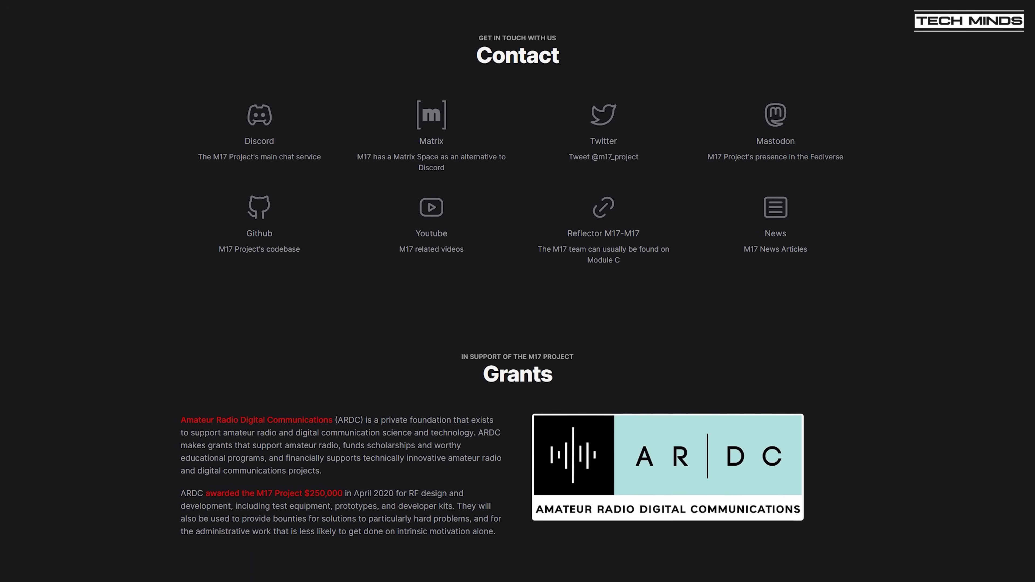
pyautogui.scroll(-3)
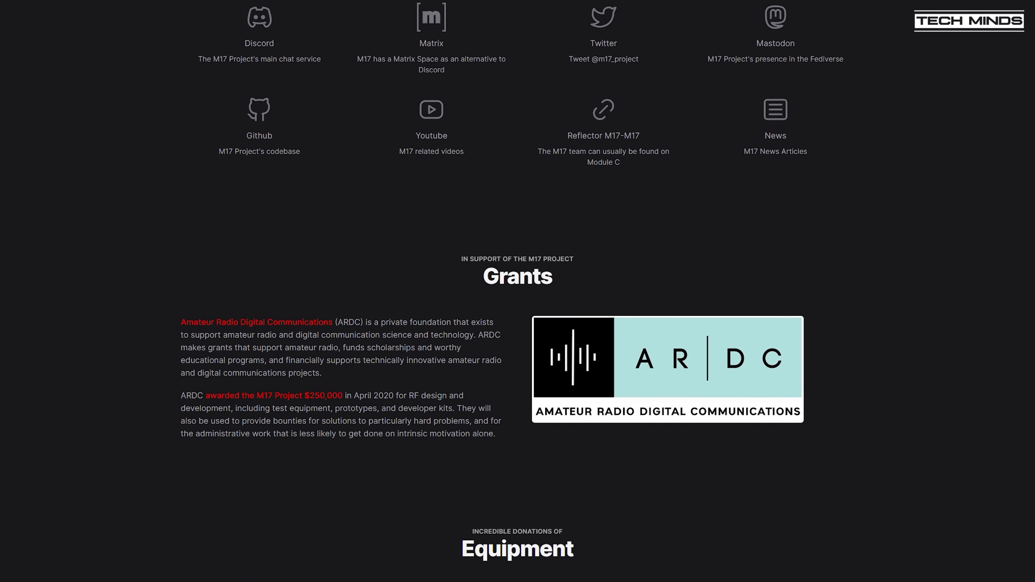
pyautogui.scroll(-3)
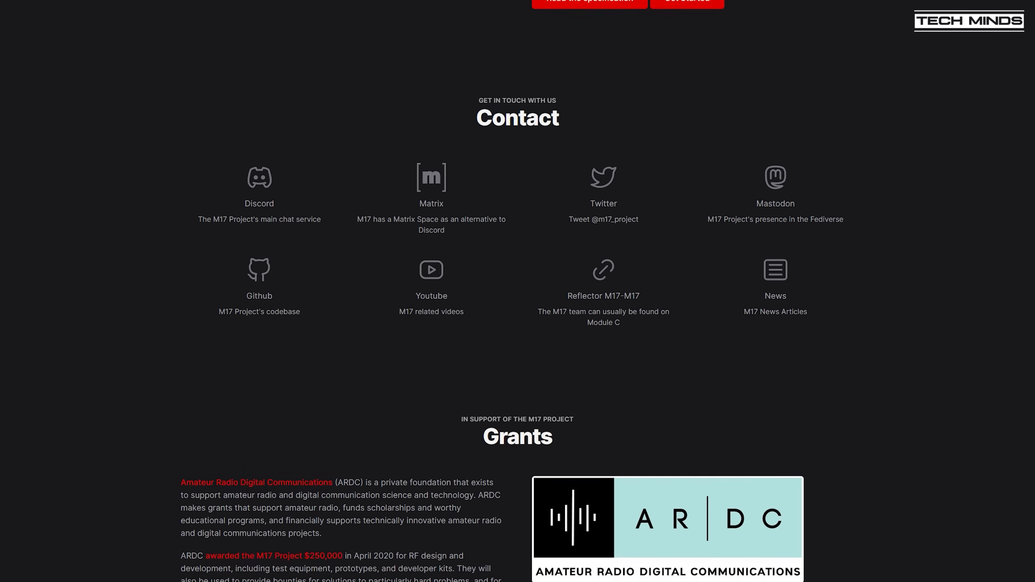
pyautogui.scroll(3)
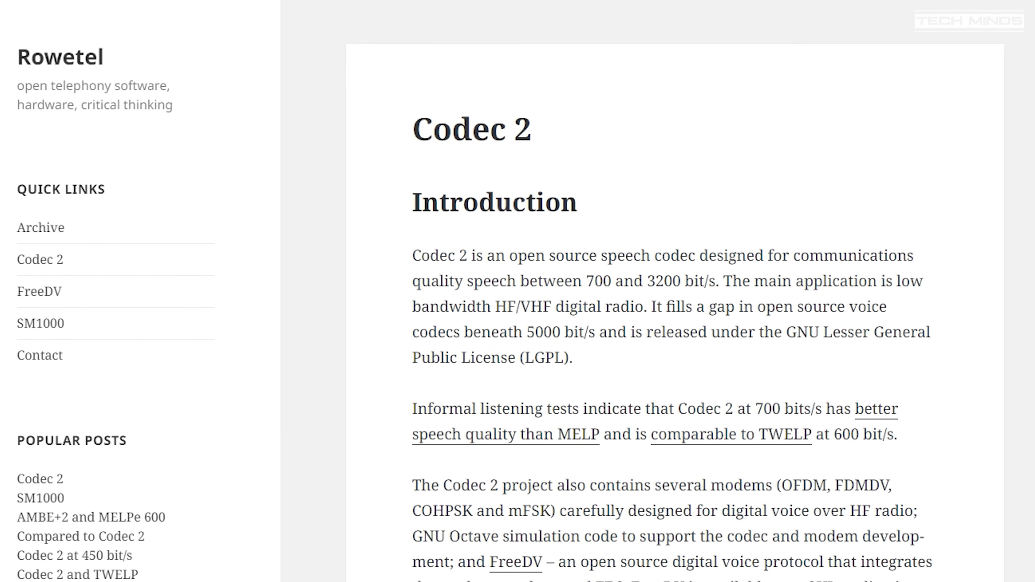
pyautogui.moveTo(731, 394)
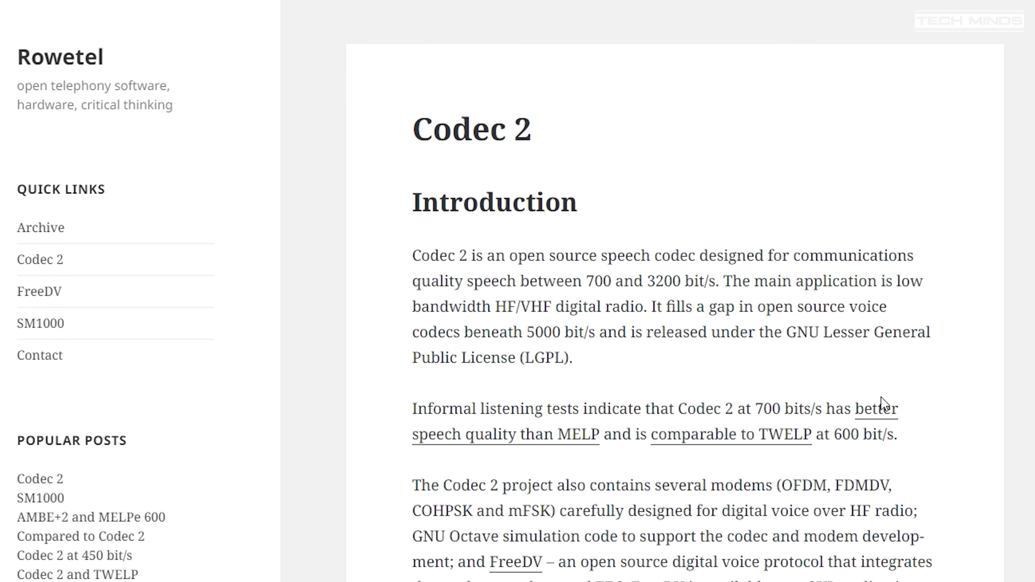
# Continue down the Codec 2 page through the audio sample comparison tables.
pyautogui.scroll(-3)
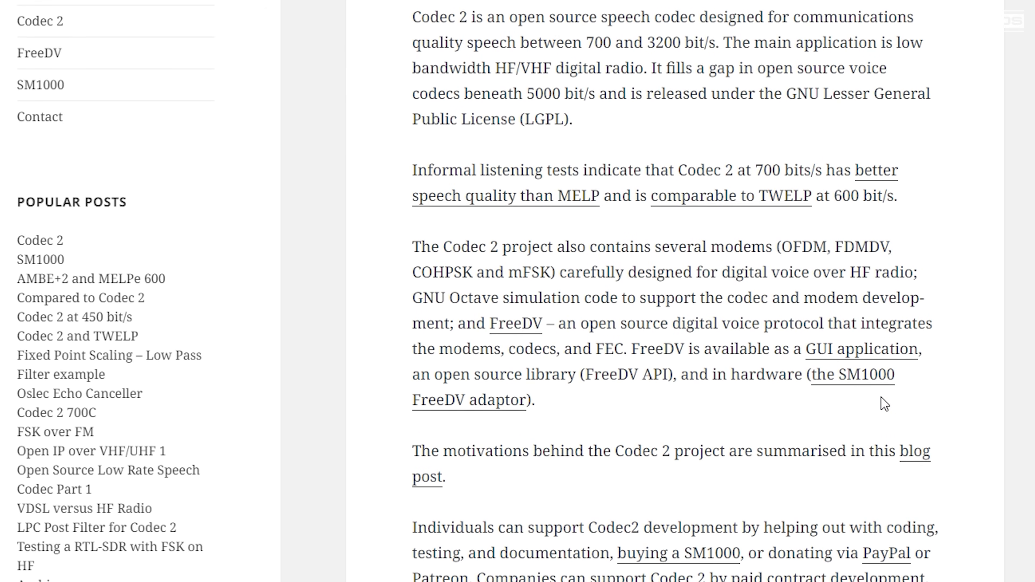
pyautogui.scroll(-3)
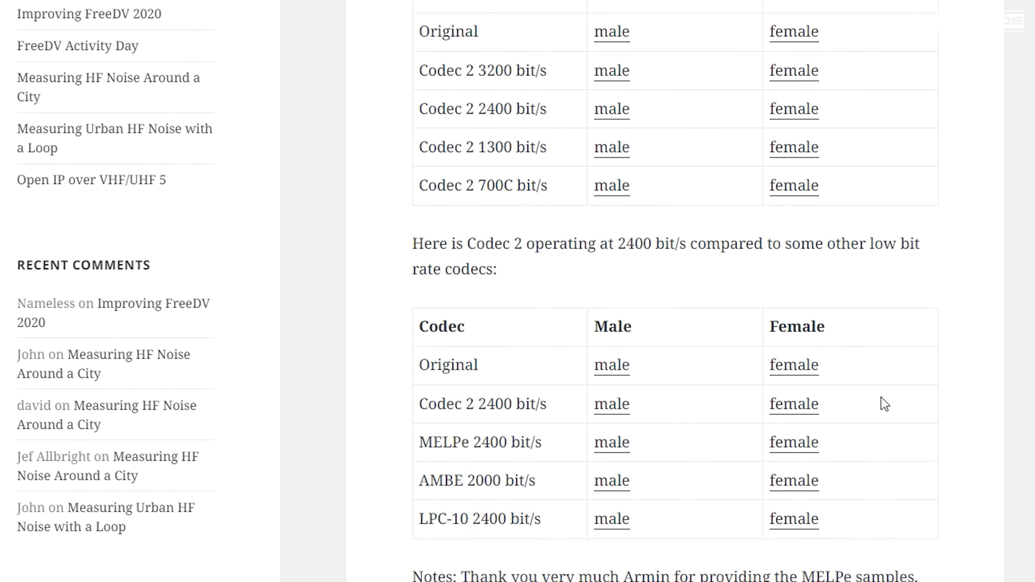
pyautogui.scroll(-3)
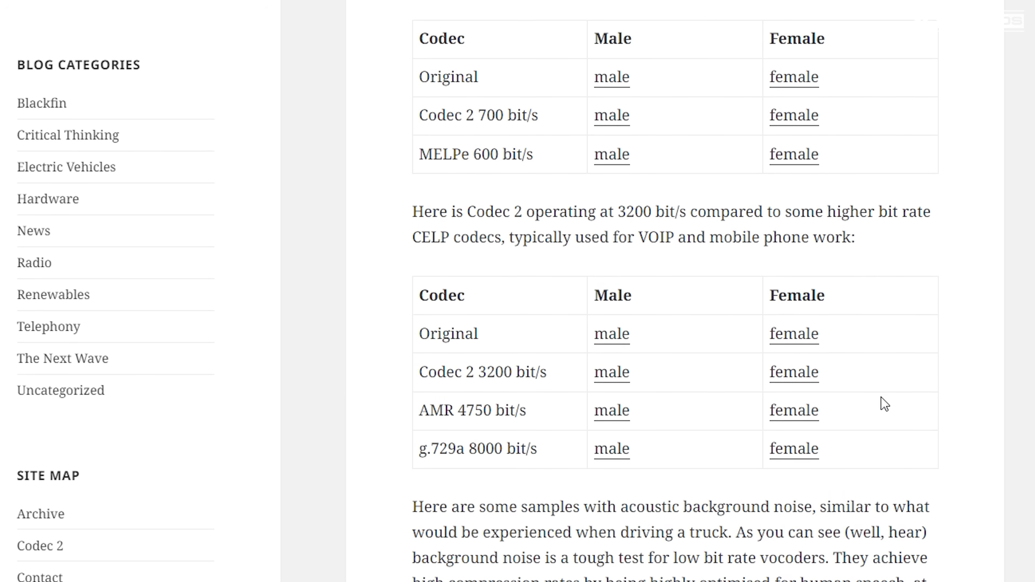
pyautogui.scroll(-3)
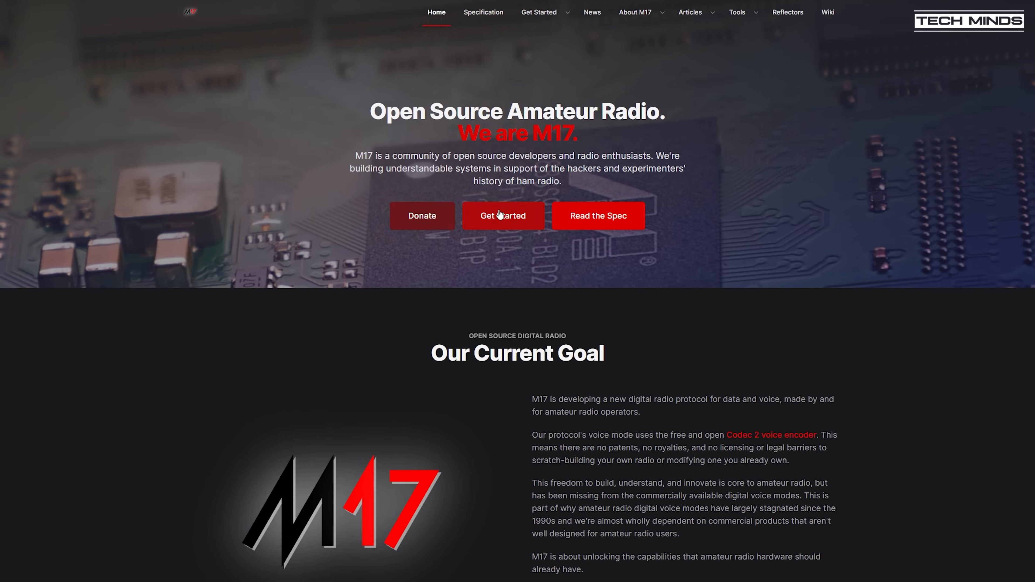
# Go to the M17 Get Started page and then its 'M17 over the Internet' section.
pyautogui.click(503, 215)
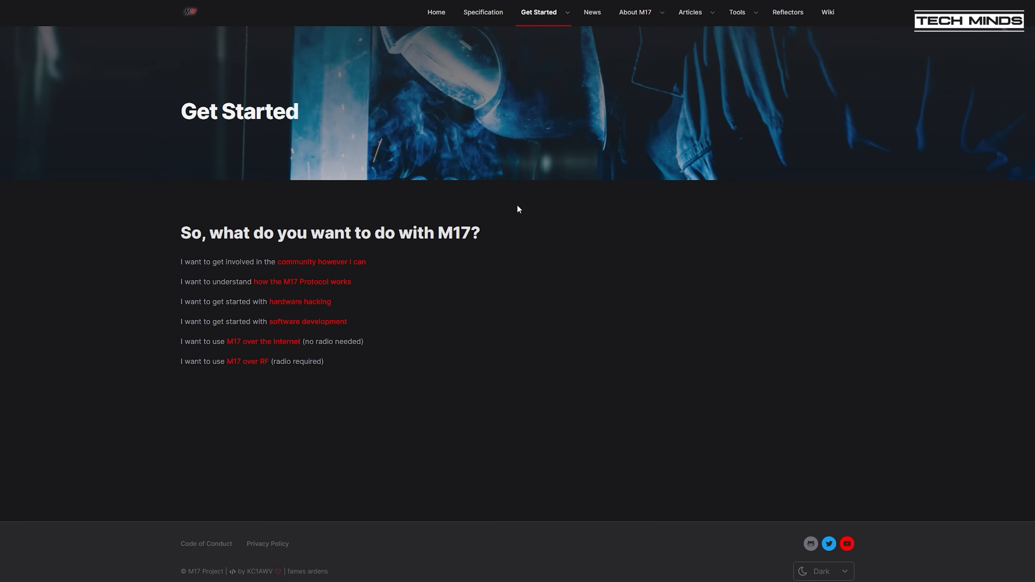
pyautogui.moveTo(205, 285)
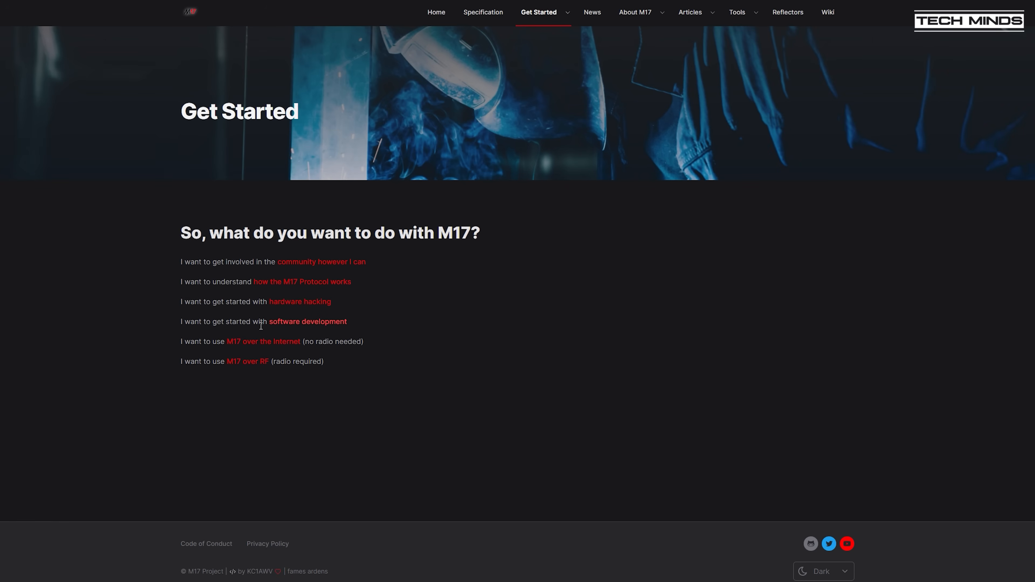
pyautogui.moveTo(262, 341)
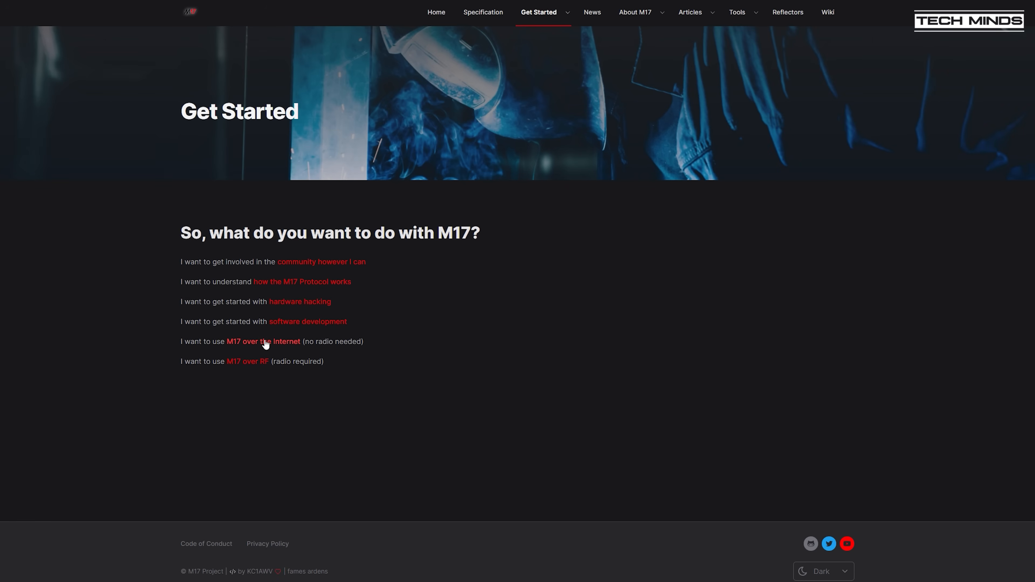
pyautogui.click(263, 341)
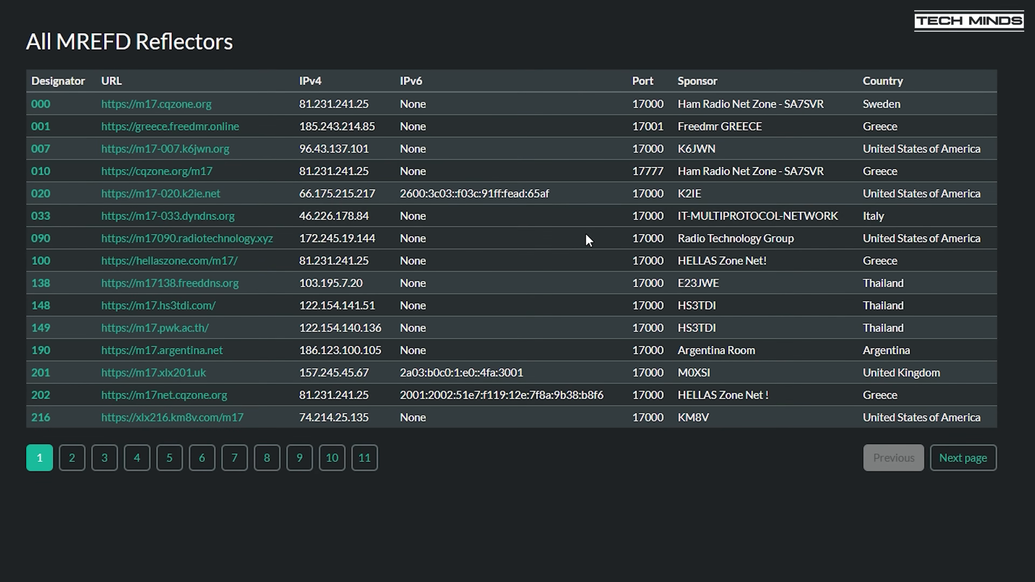
pyautogui.moveTo(173, 417)
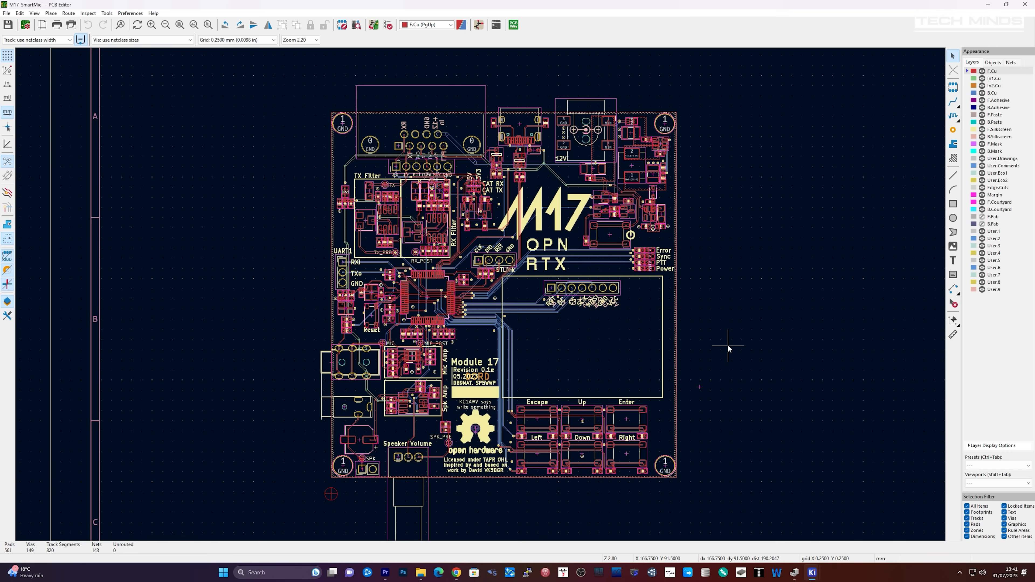
pyautogui.moveTo(558, 349)
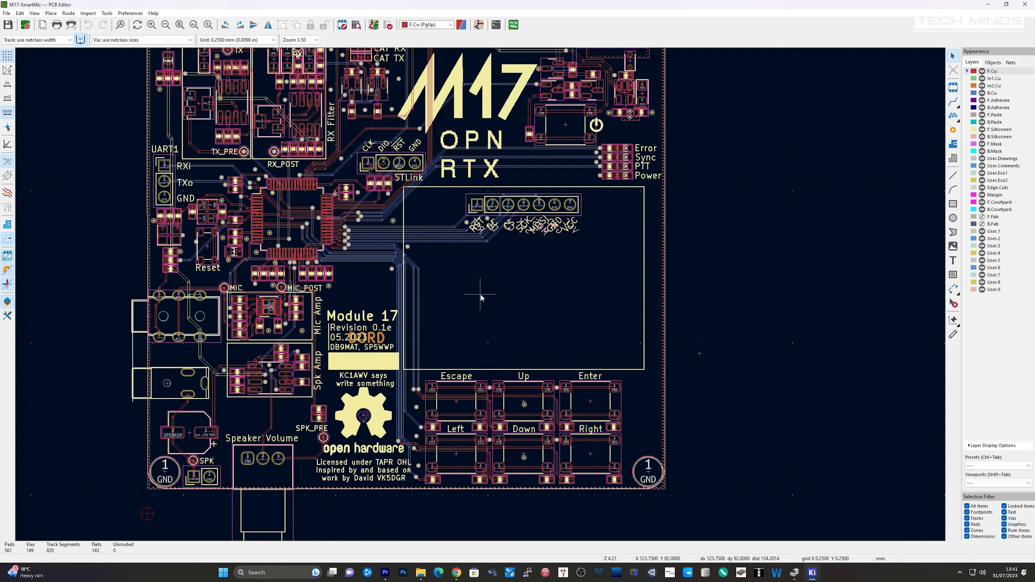
# Show the Module 17 board in KiCad's 3D Viewer via the View menu.
pyautogui.scroll(-3)
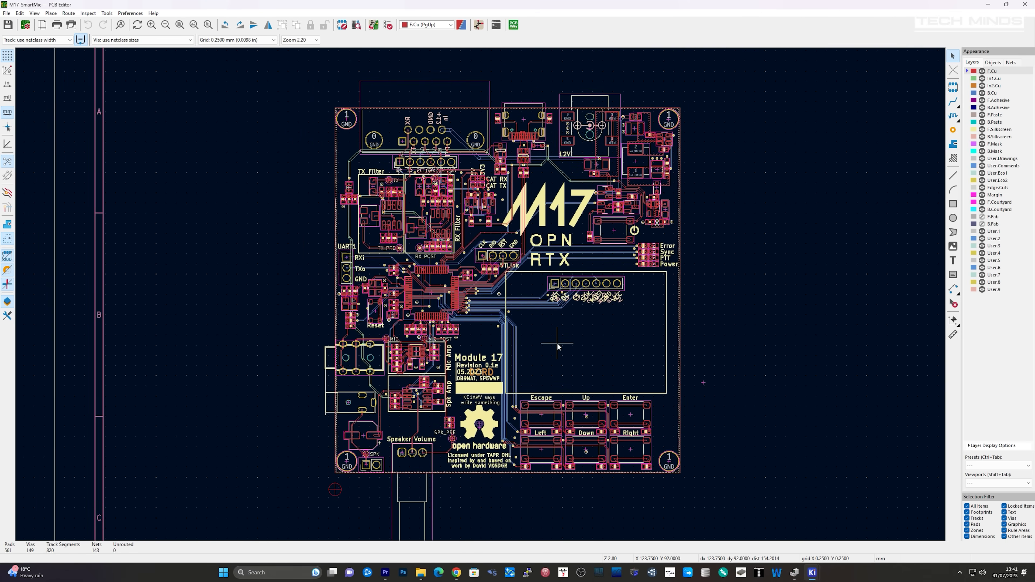
pyautogui.click(33, 12)
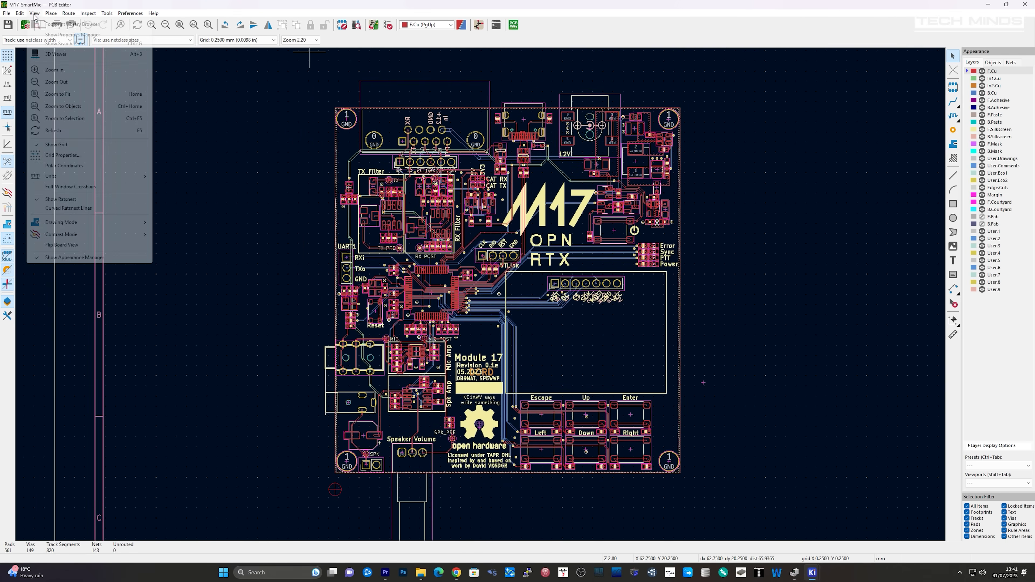
pyautogui.click(53, 54)
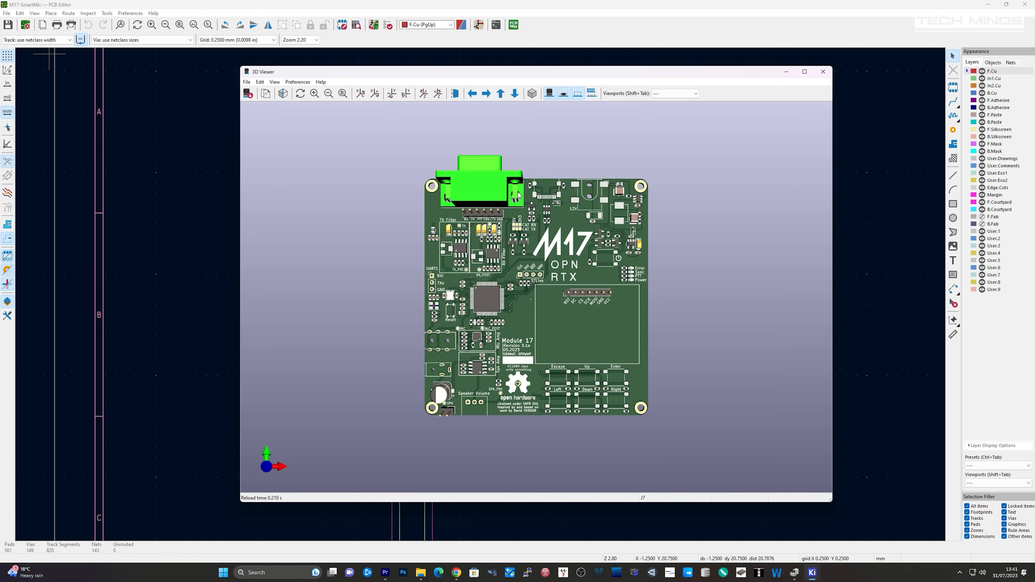
pyautogui.click(804, 71)
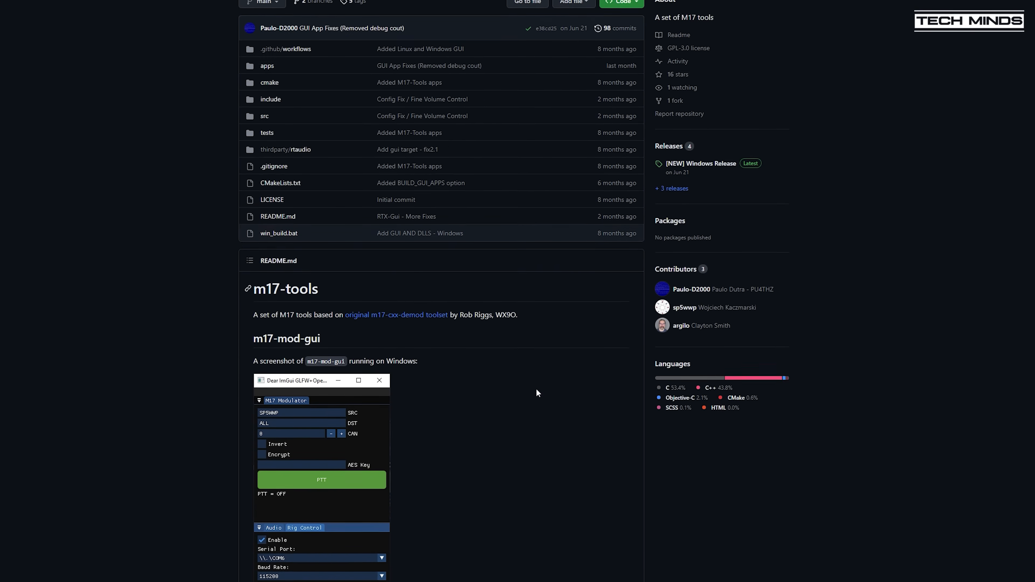
# Scroll down the m17-tools repository README on GitHub.
pyautogui.scroll(-3)
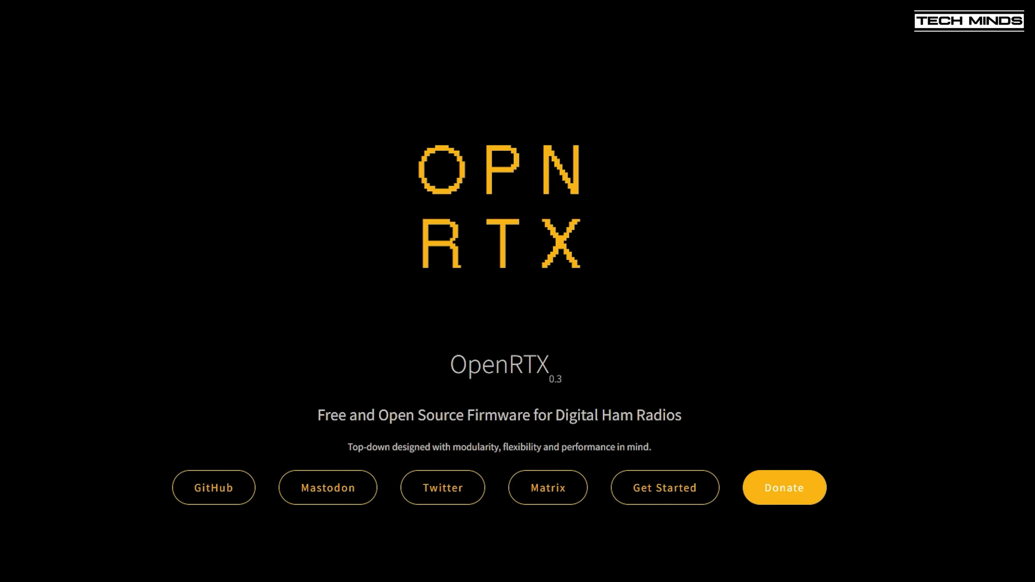
# Return to the M17 Protocol over RF page and scroll the mod guide to 'Accessing the RF side PCB'.
pyautogui.click(665, 488)
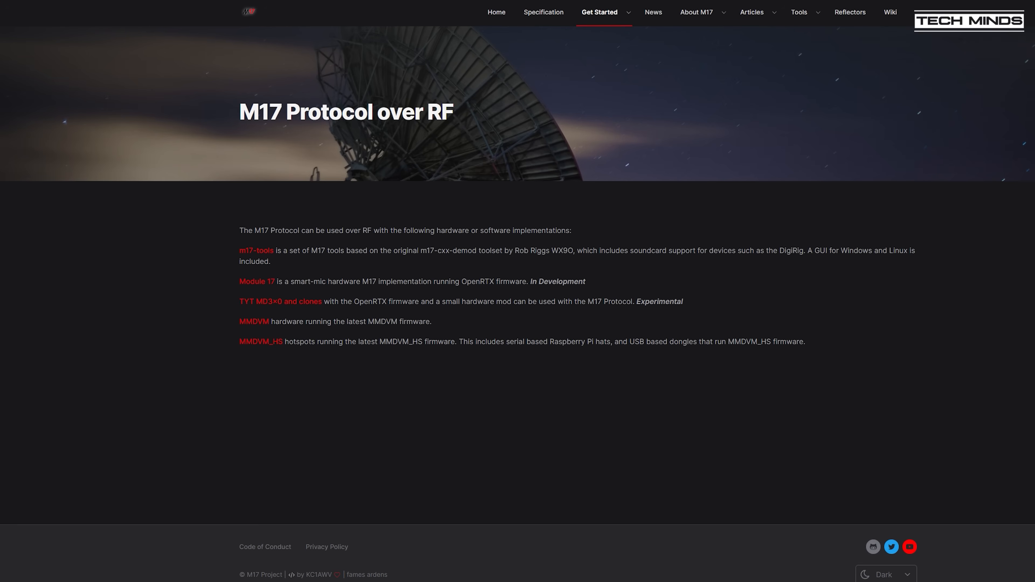
pyautogui.moveTo(286, 305)
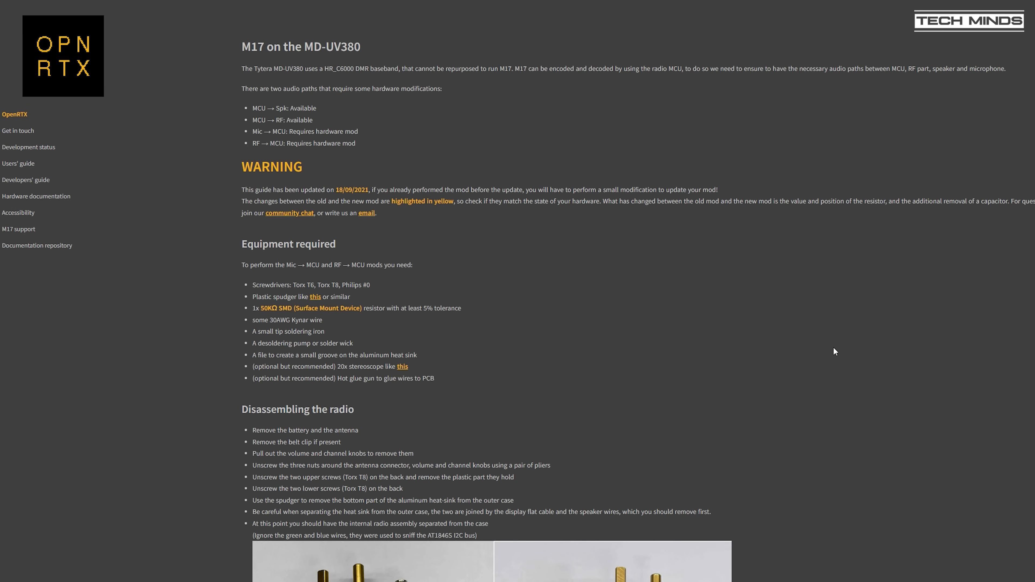
pyautogui.scroll(-3)
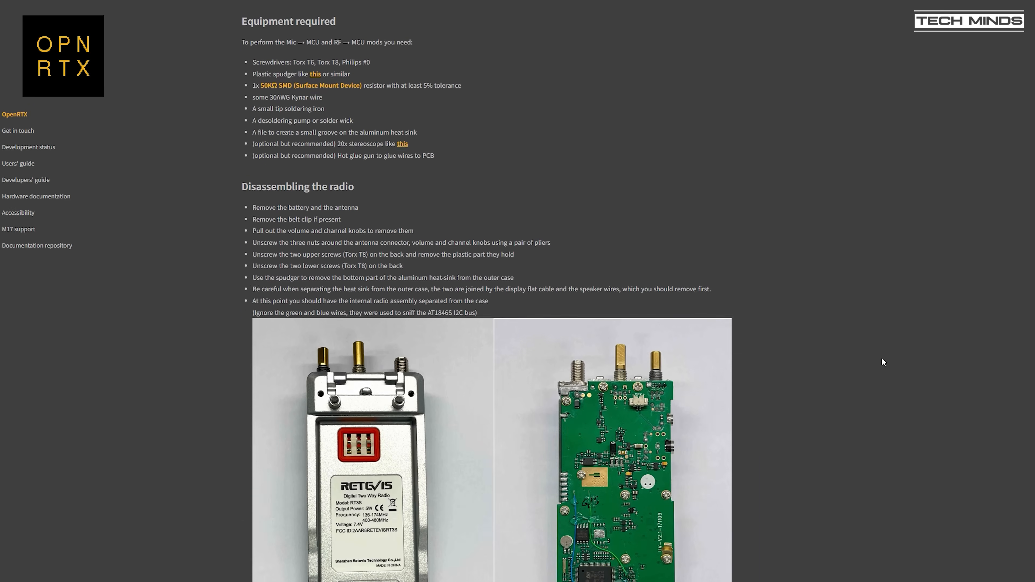
pyautogui.scroll(-3)
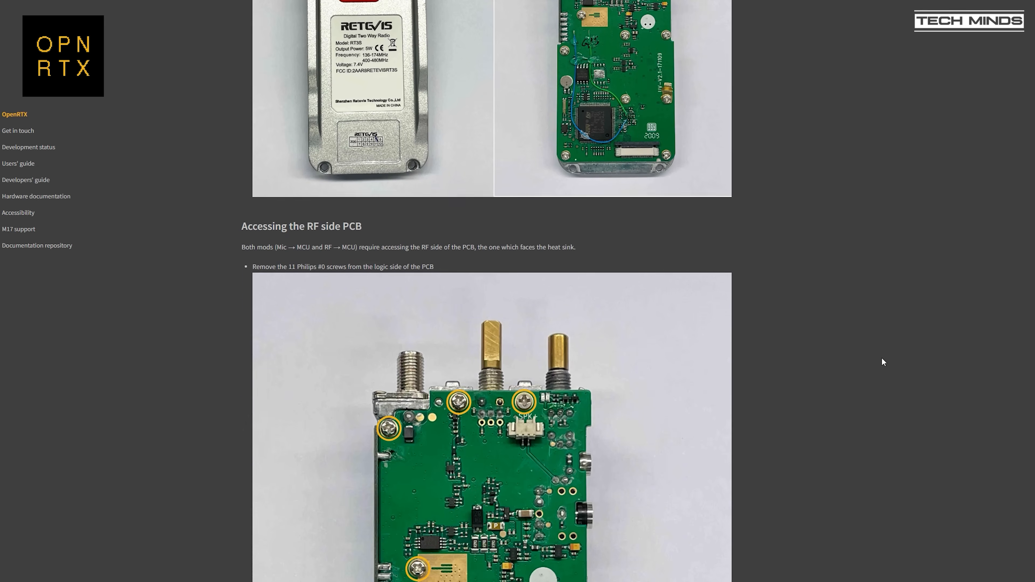
pyautogui.scroll(-3)
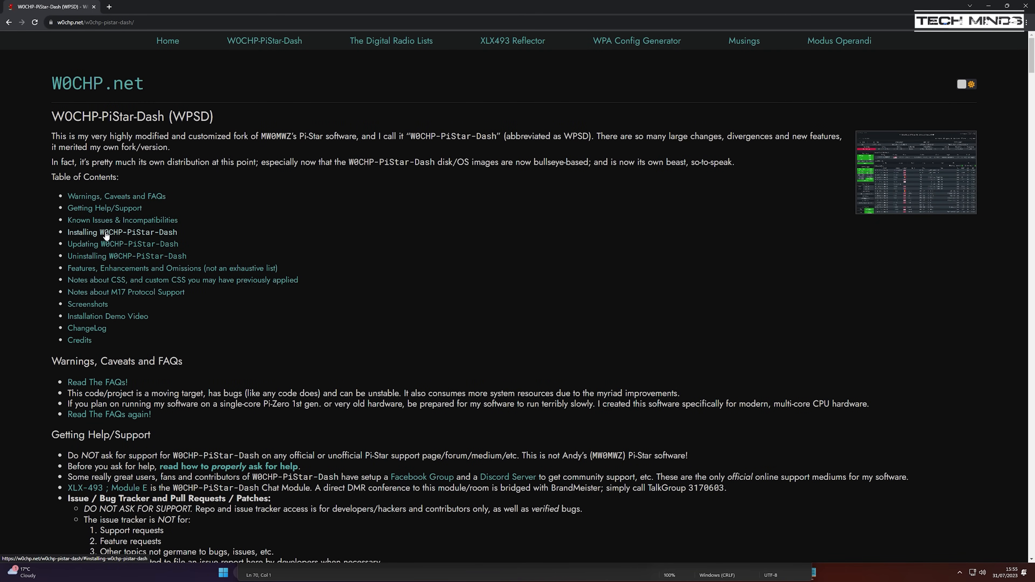
# Jump to the Installing W0CHP-PiStar-Dash section from the page's table of contents.
pyautogui.click(121, 232)
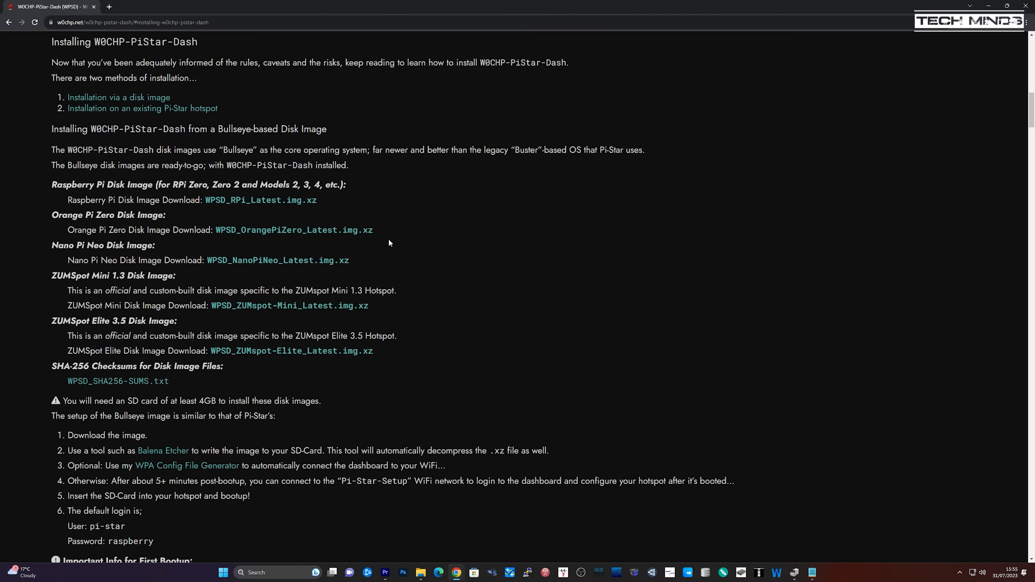
pyautogui.moveTo(487, 249)
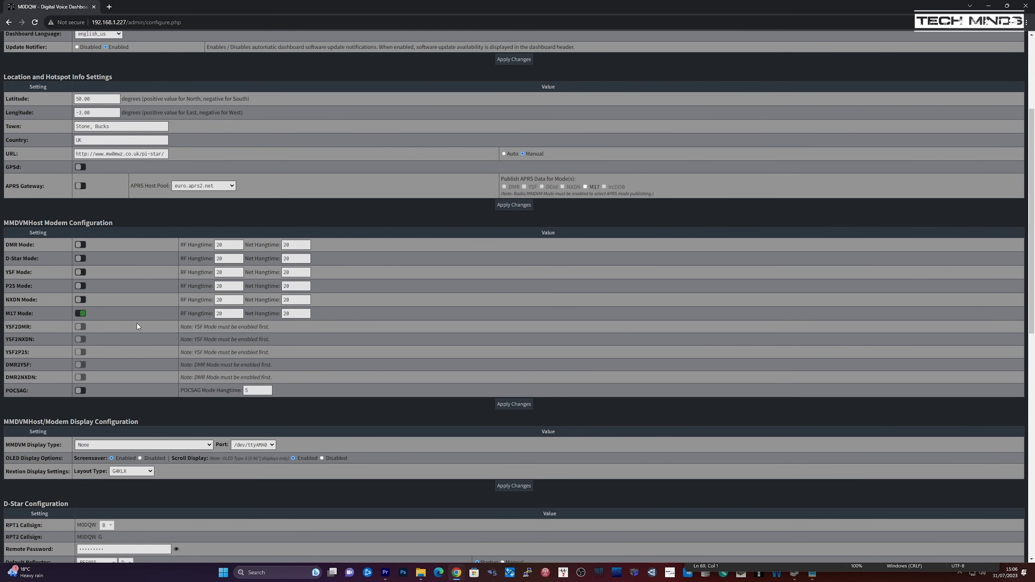
# Apply the MMDVMHost modem configuration with M17 Mode switched on.
pyautogui.click(514, 404)
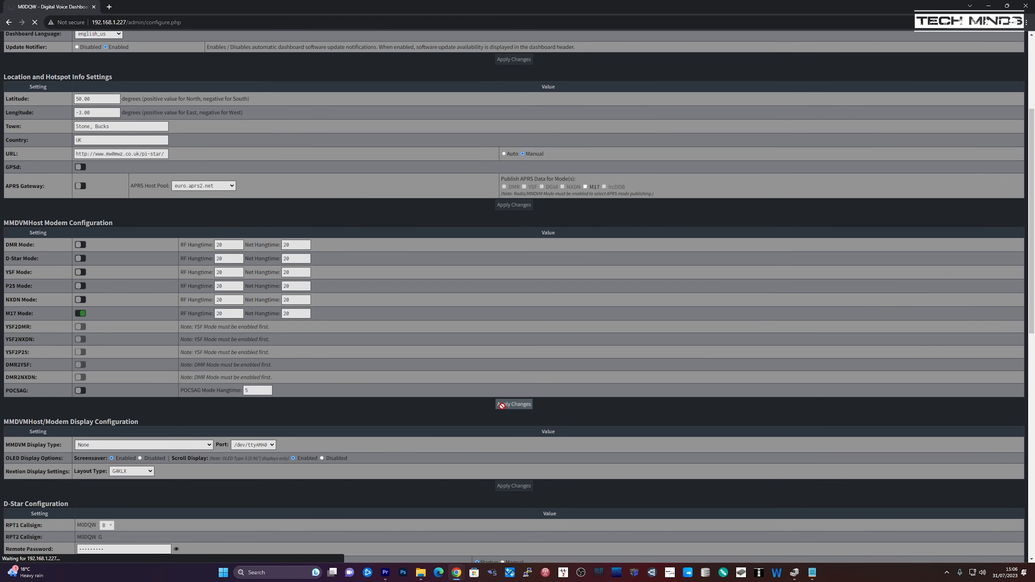
pyautogui.click(141, 7)
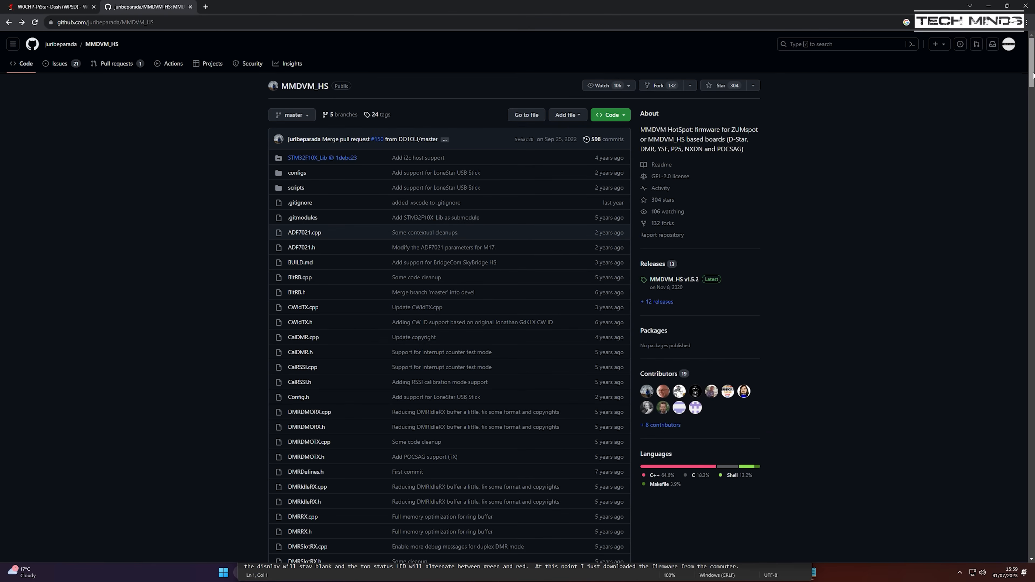
# View the latest MMDVM_HS v1.5.2 release and its files on GitHub.
pyautogui.scroll(-3)
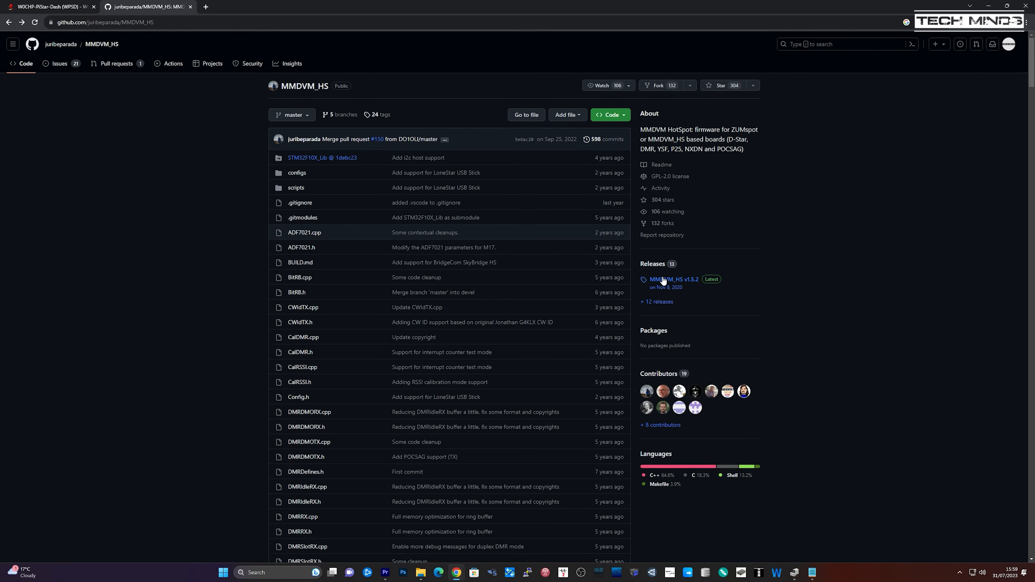
pyautogui.click(668, 279)
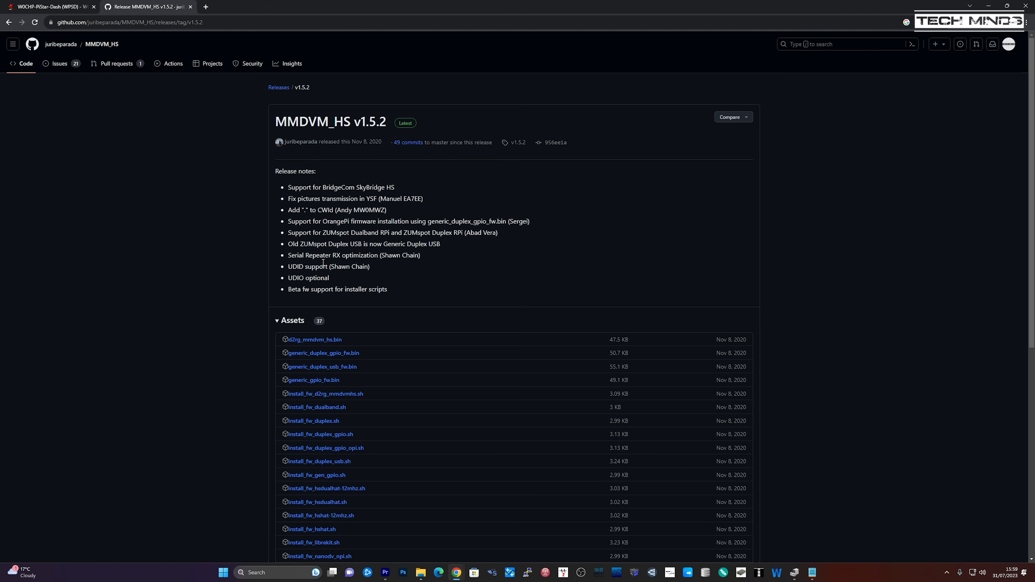
pyautogui.moveTo(388, 125)
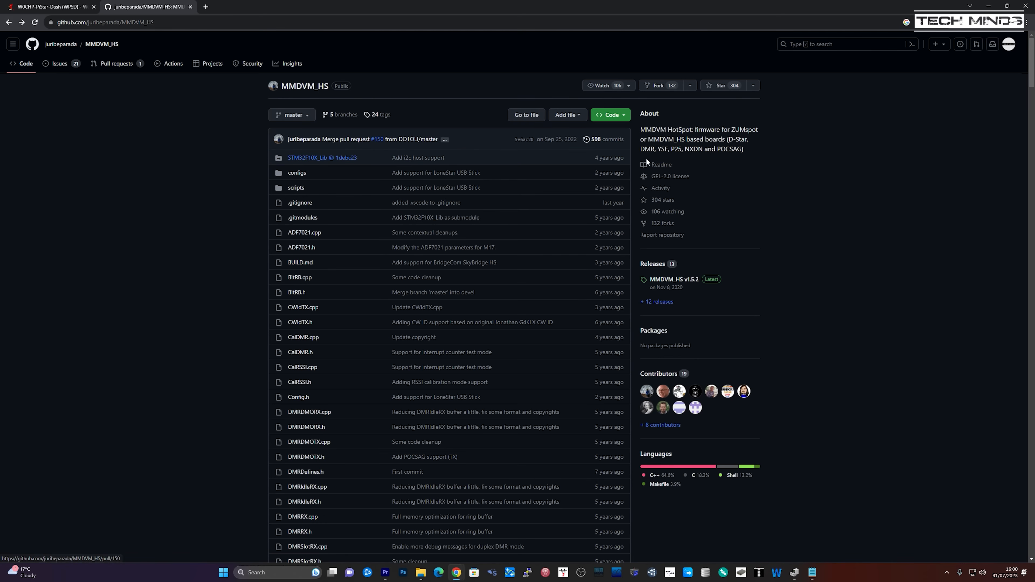
# Scroll the MMDVM_HS README down to the Linux/macOS firmware install scripts.
pyautogui.scroll(-3)
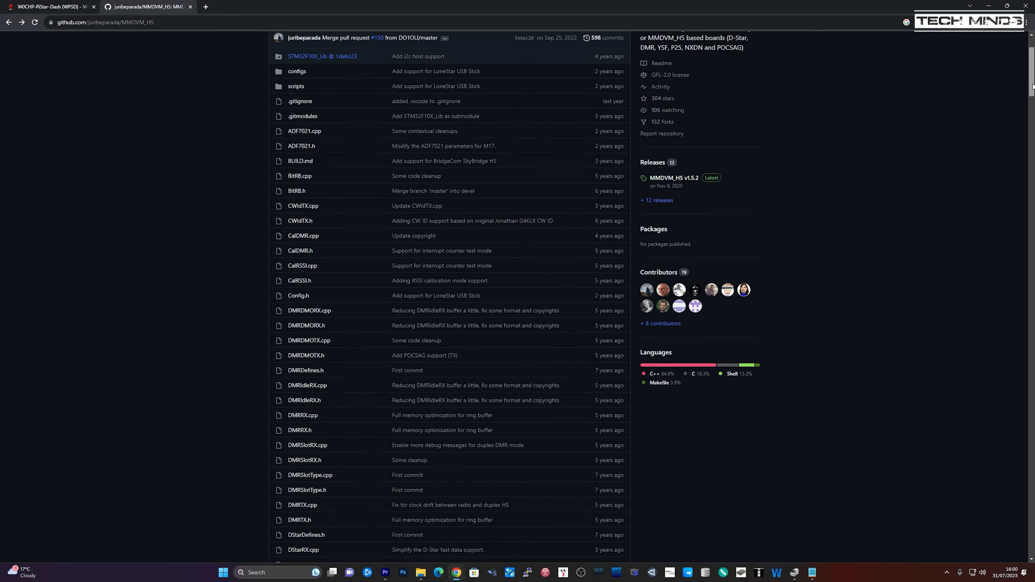
pyautogui.scroll(-3)
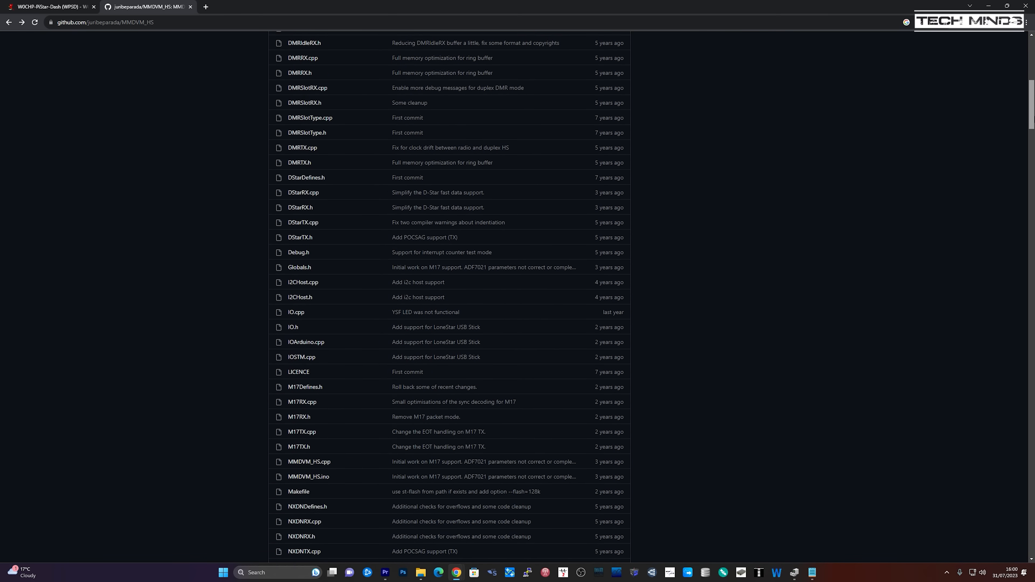
pyautogui.scroll(-3)
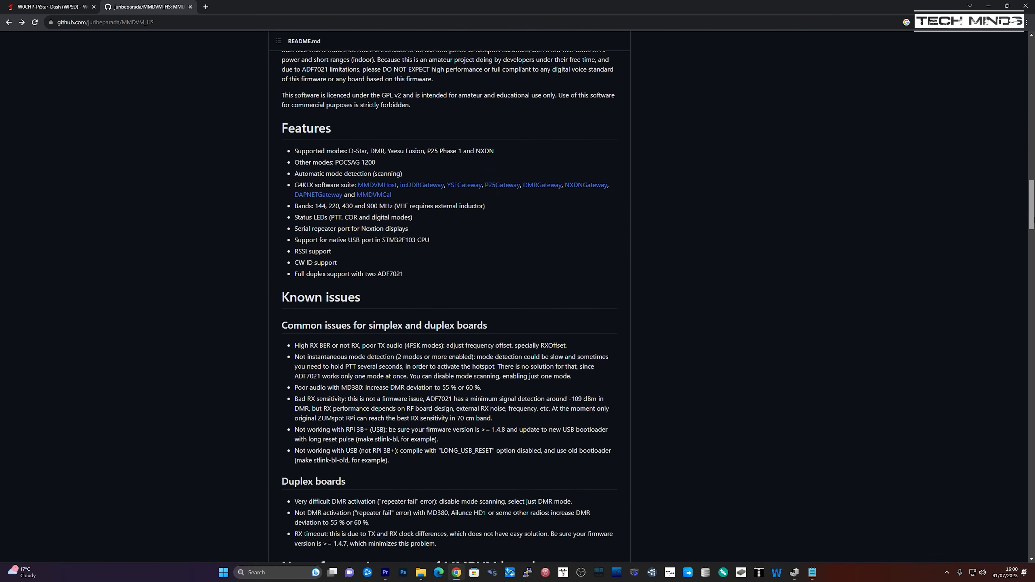
pyautogui.scroll(-3)
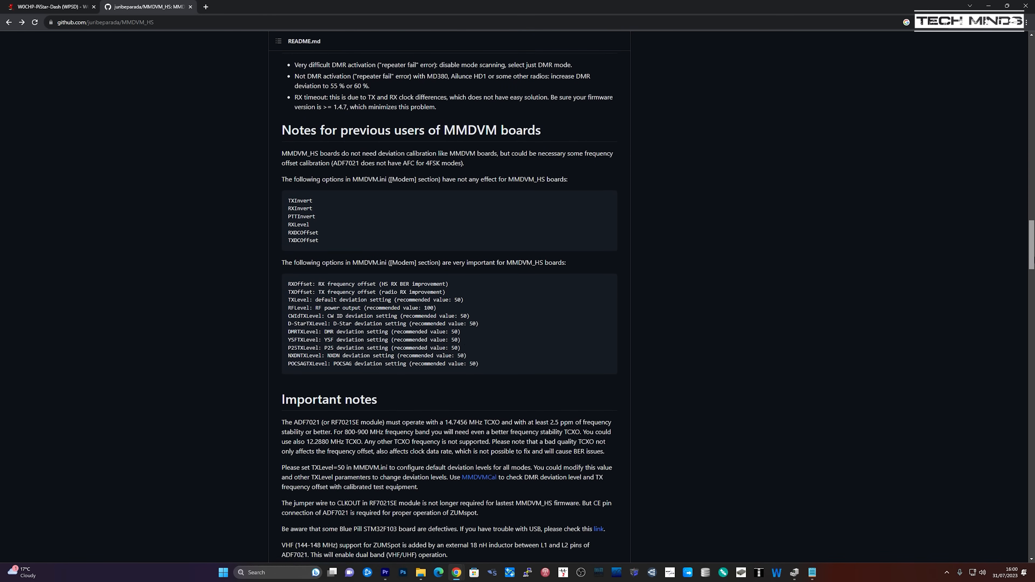
pyautogui.scroll(-3)
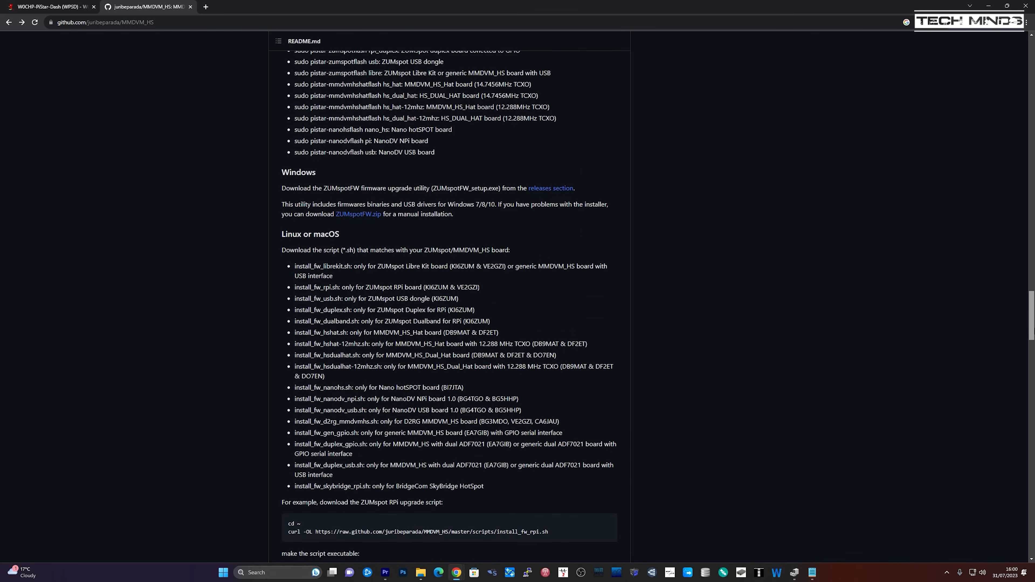
pyautogui.scroll(-3)
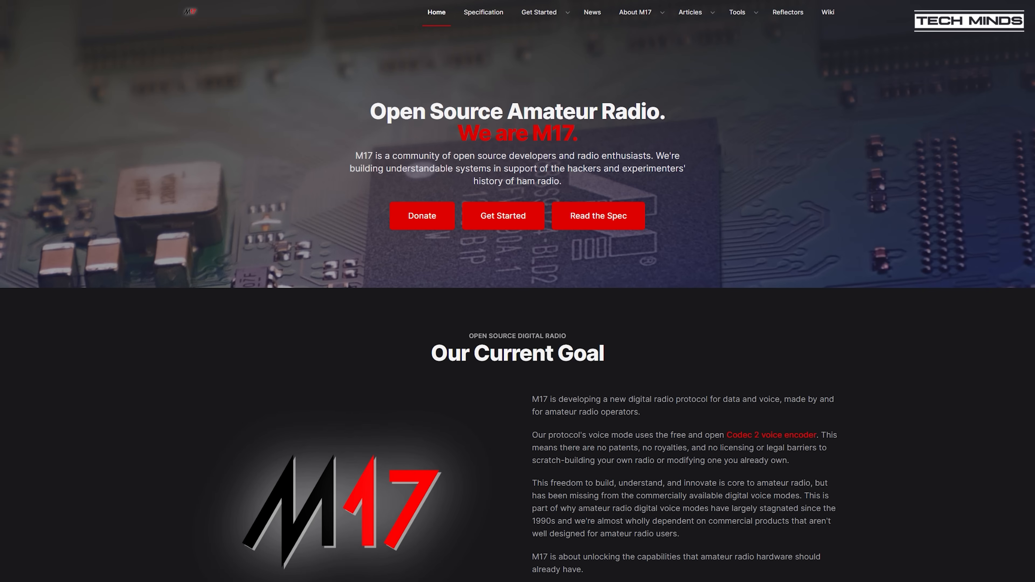
# Scroll down the M17 homepage through the Our Current Goal and Contact sections.
pyautogui.scroll(-3)
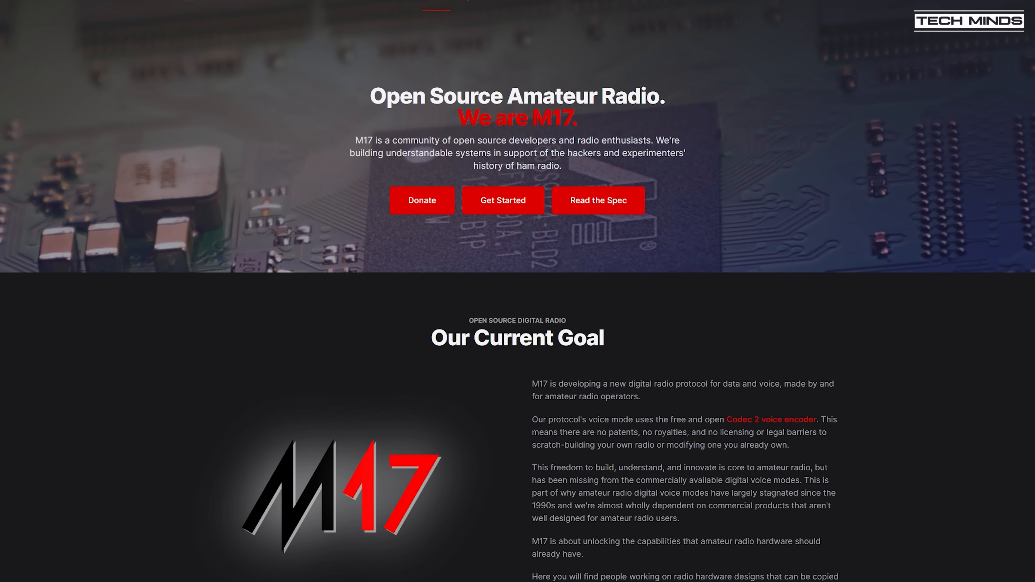
pyautogui.scroll(-3)
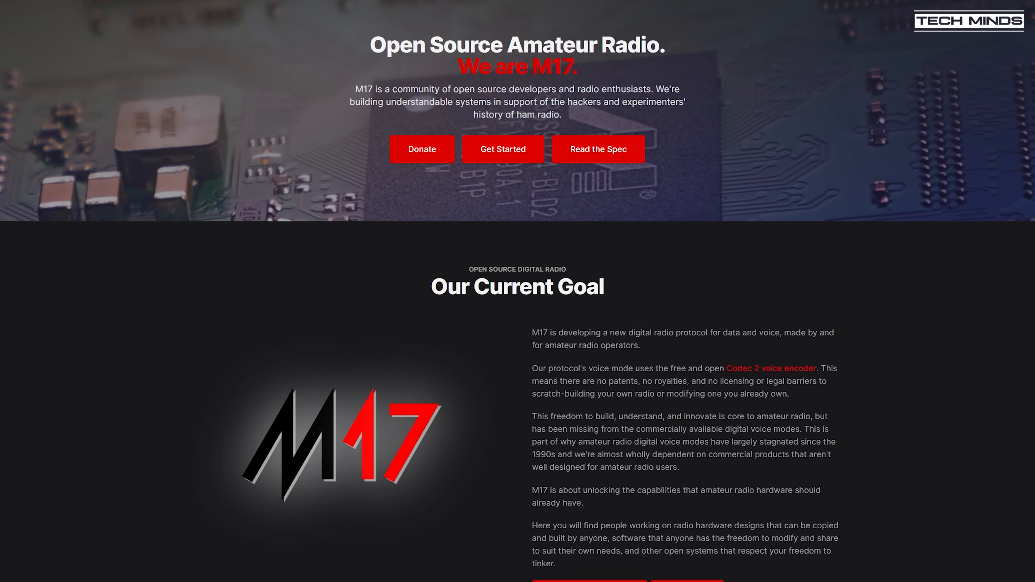
pyautogui.scroll(-3)
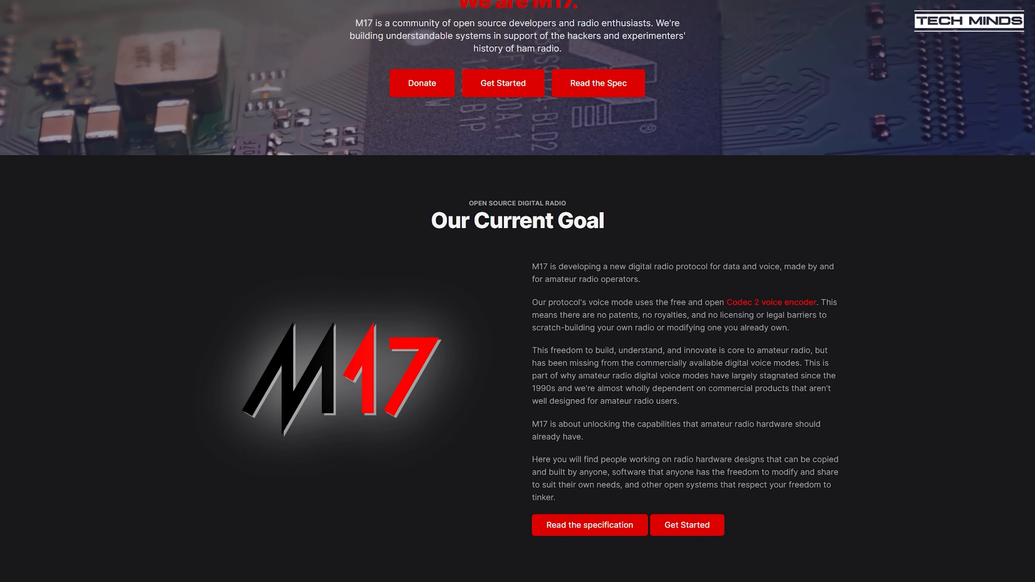
pyautogui.scroll(-3)
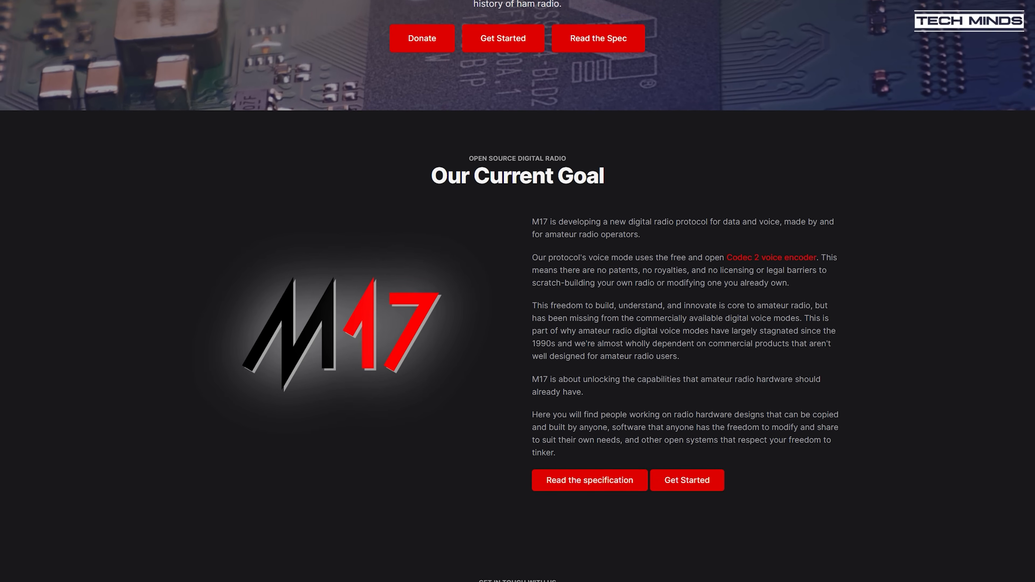
pyautogui.scroll(-3)
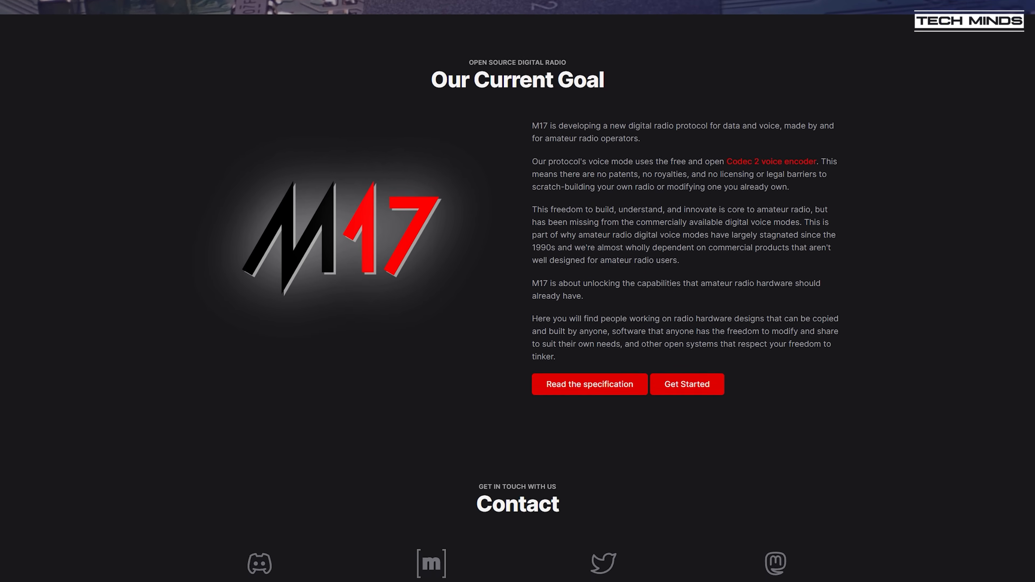
pyautogui.scroll(-3)
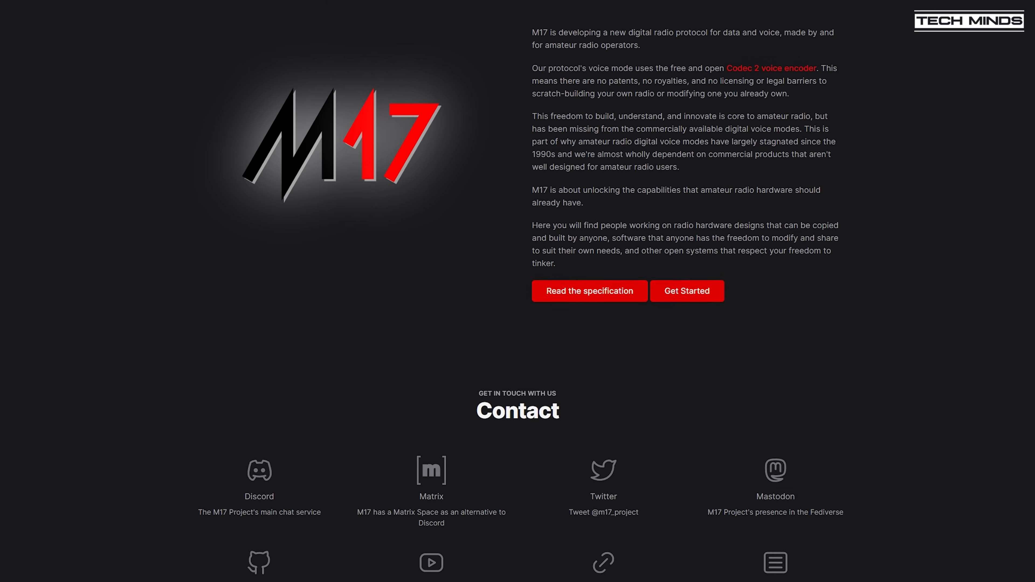
pyautogui.scroll(-3)
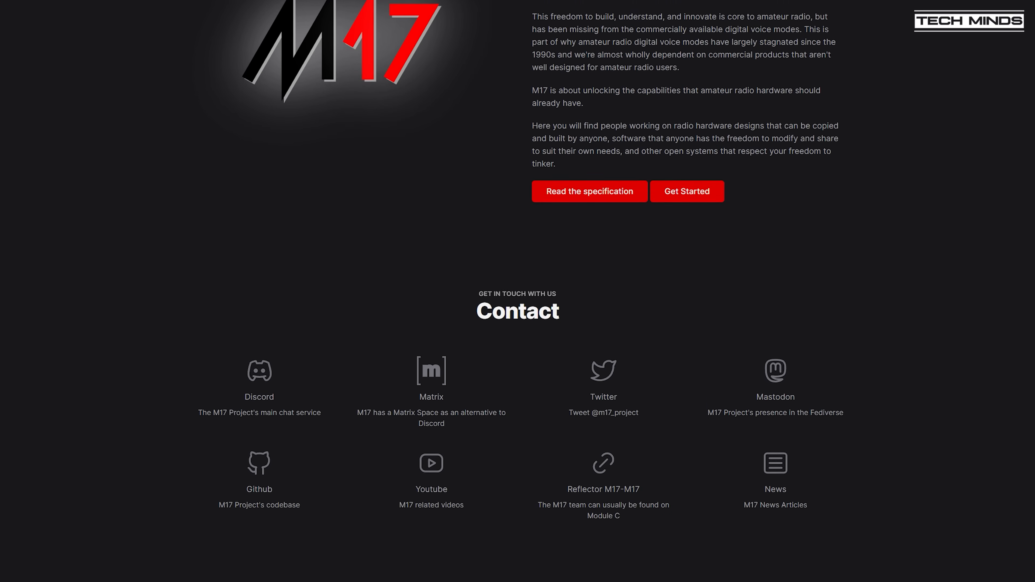
# Continue through the Grants and Equipment sections, then scroll back toward Our Current Goal.
pyautogui.scroll(-3)
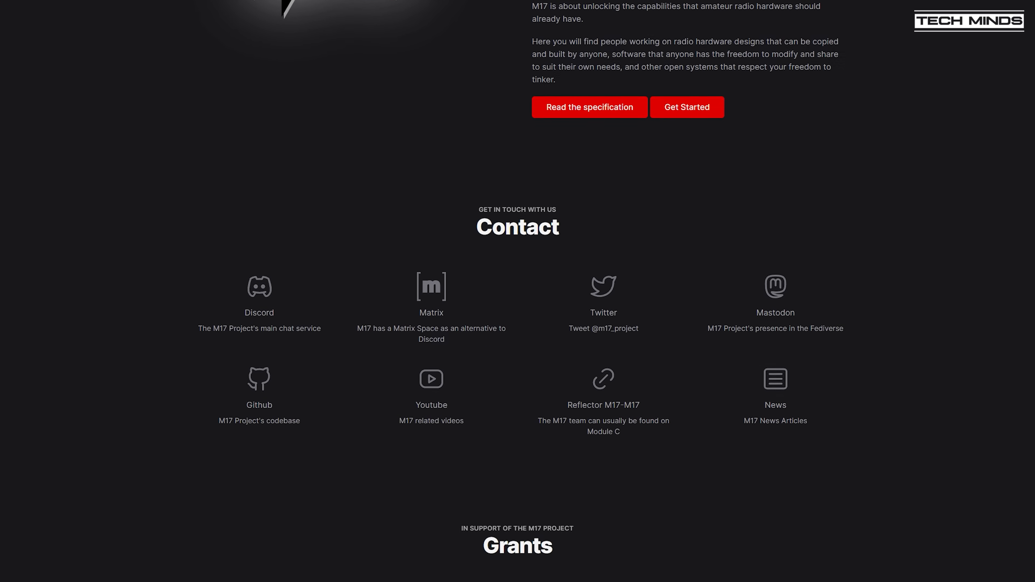
pyautogui.scroll(-3)
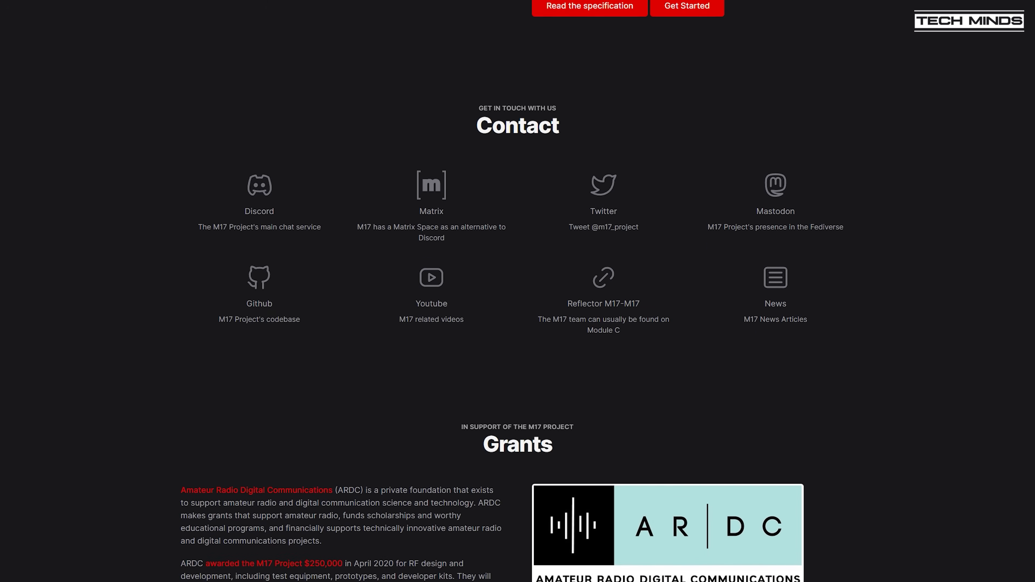
pyautogui.scroll(-3)
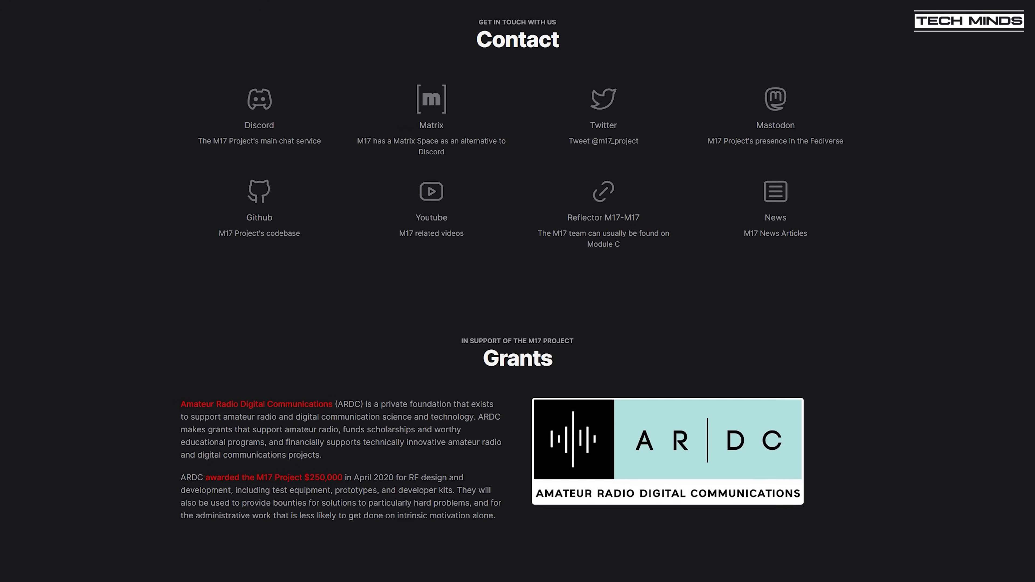
pyautogui.scroll(-3)
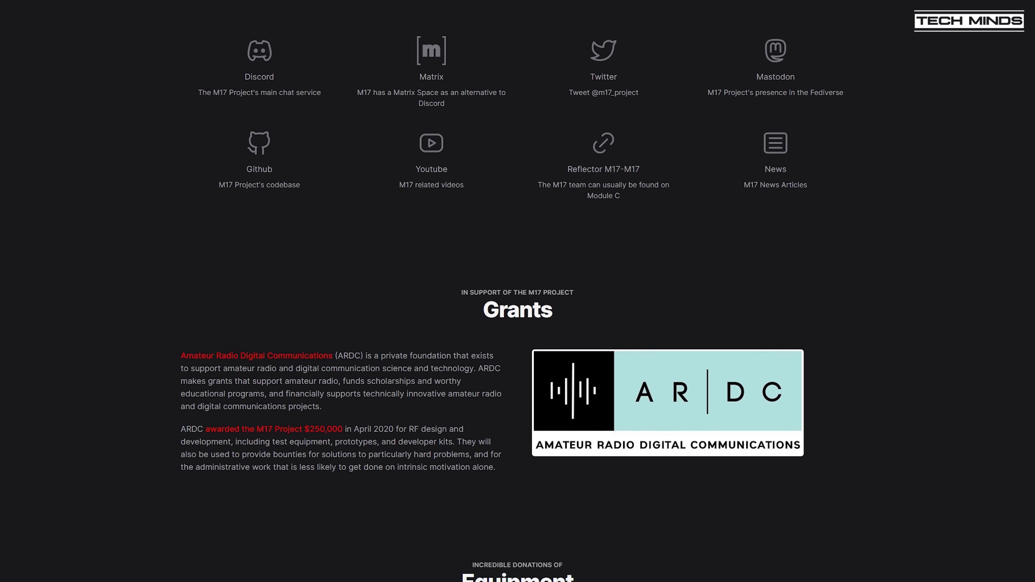
pyautogui.scroll(-3)
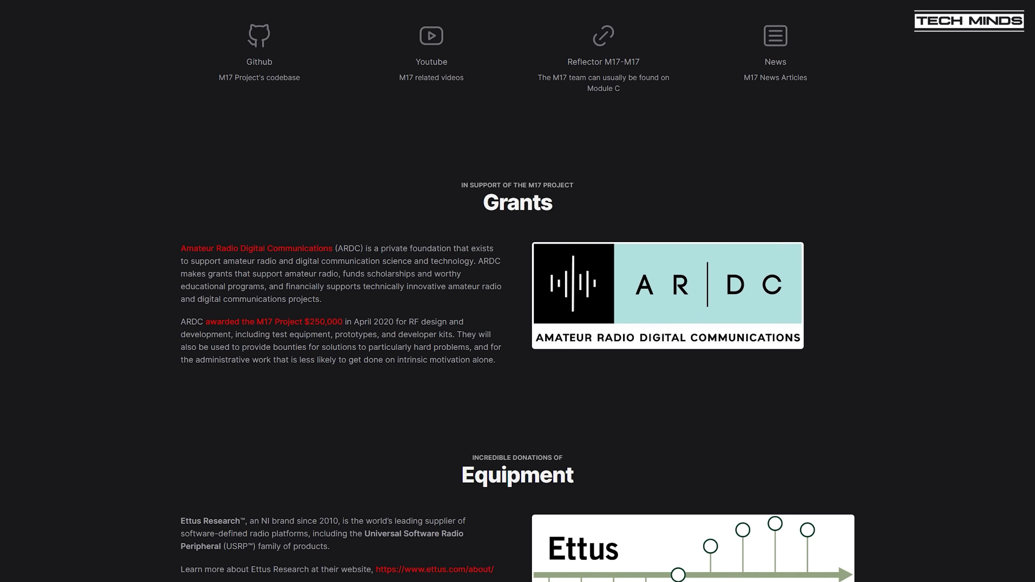
pyautogui.scroll(-3)
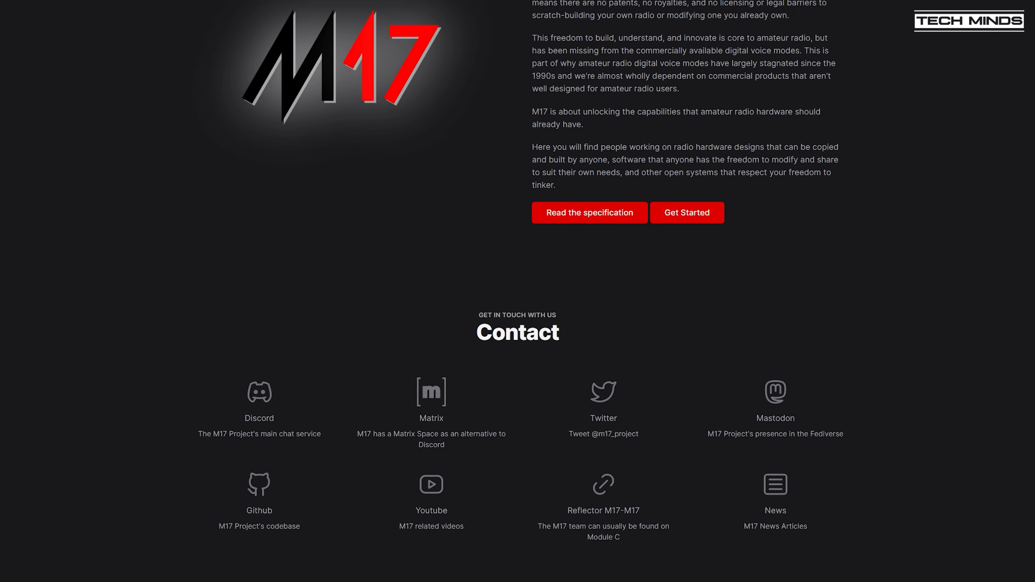
pyautogui.scroll(3)
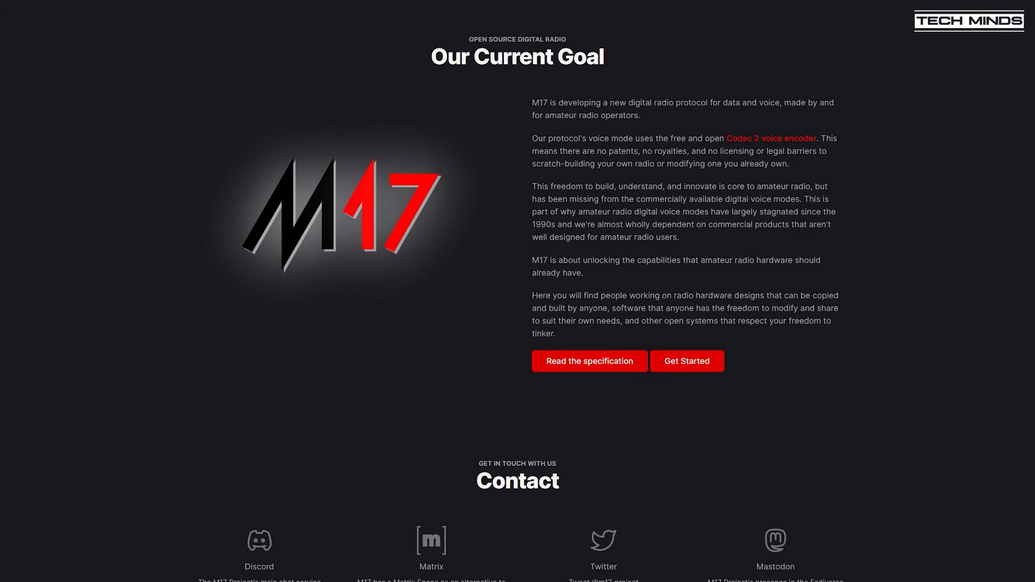